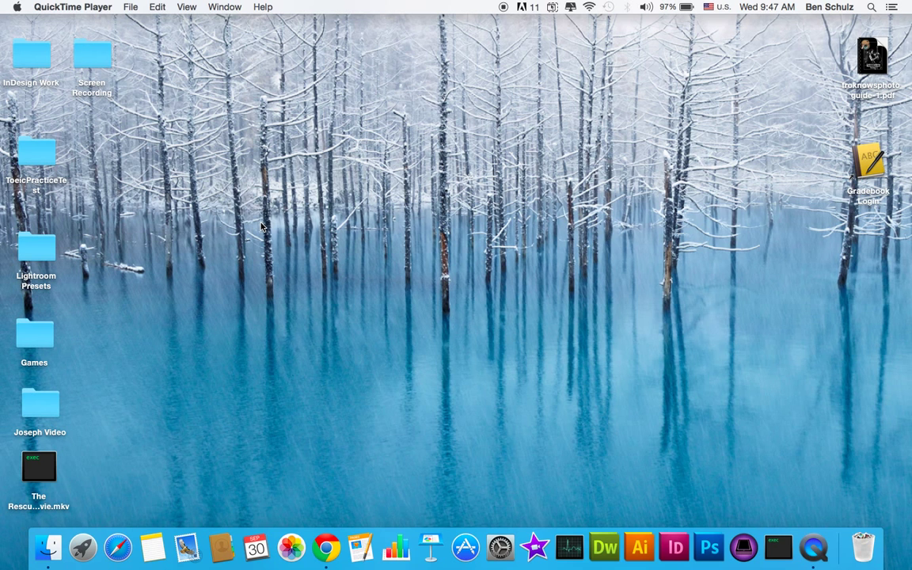
- Create a new blank Google Sheets spreadsheet from the Drive NEW menu
click(326, 546)
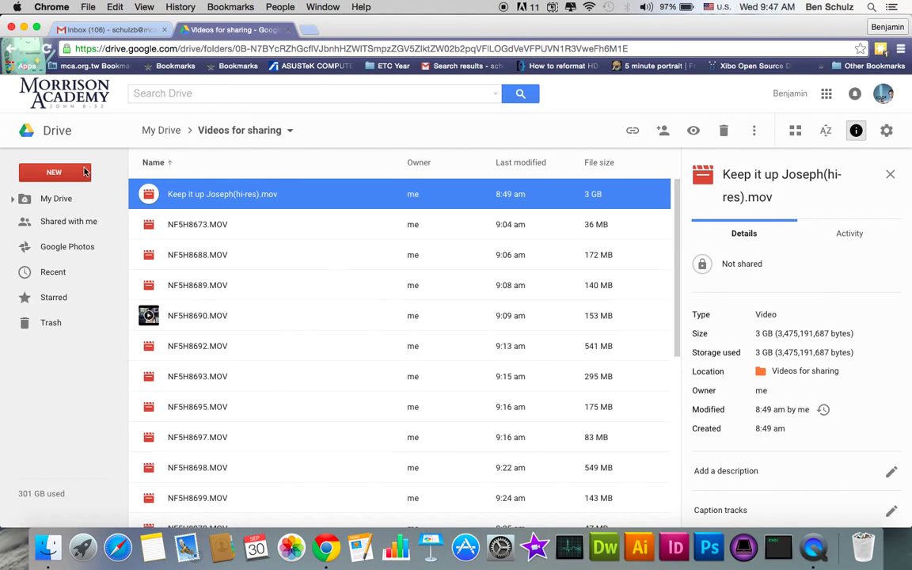
click(54, 171)
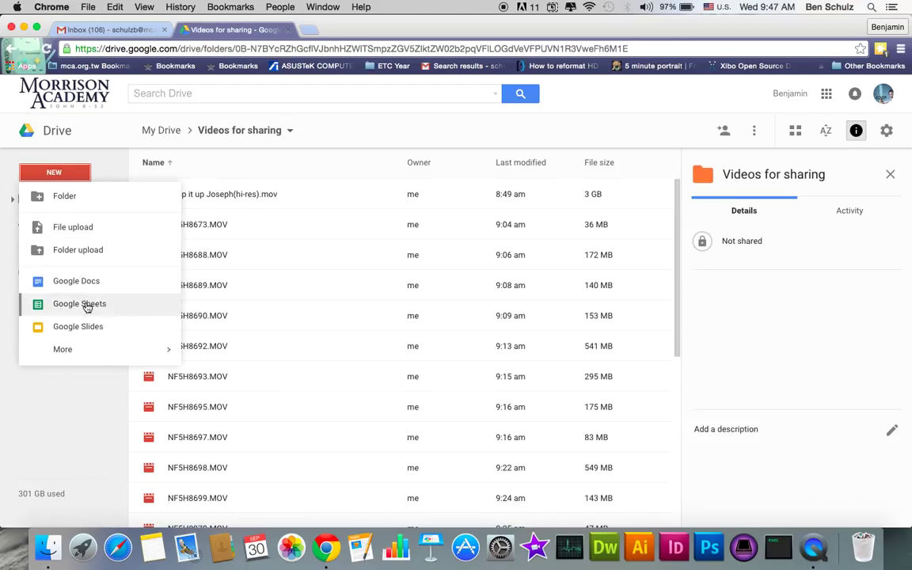
click(79, 304)
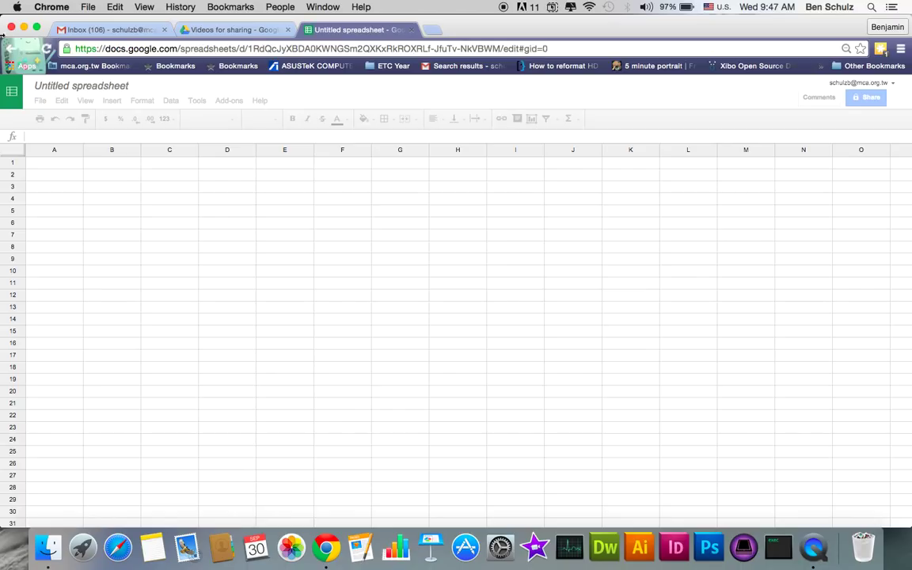
- Rename the untitled spreadsheet to 'Grades' and return to the Drive folder
click(54, 161)
text(Grades)
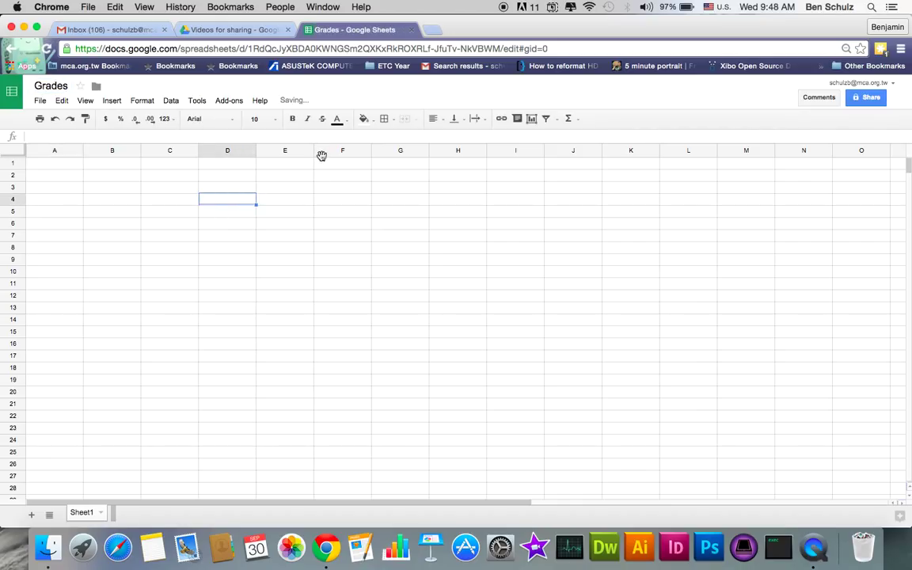
mouse_move(277, 219)
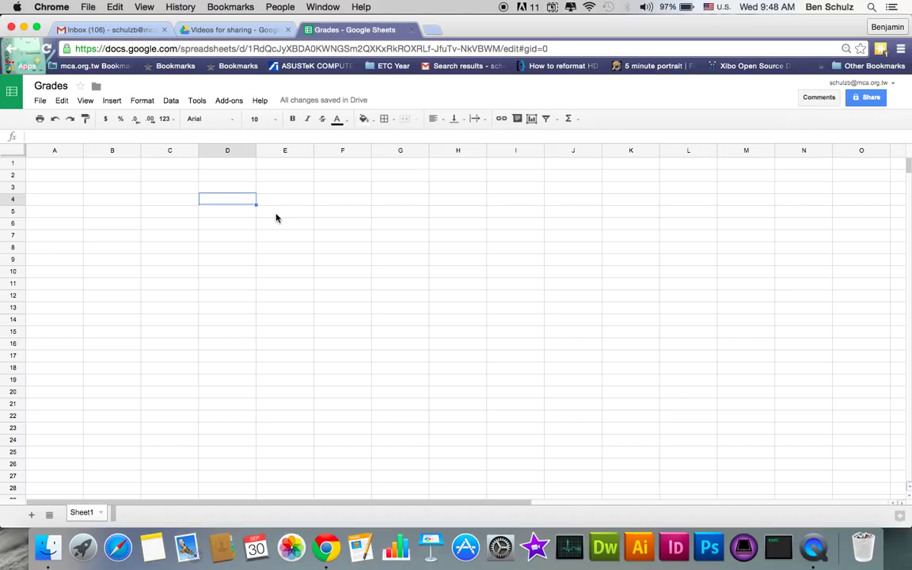
mouse_move(255, 119)
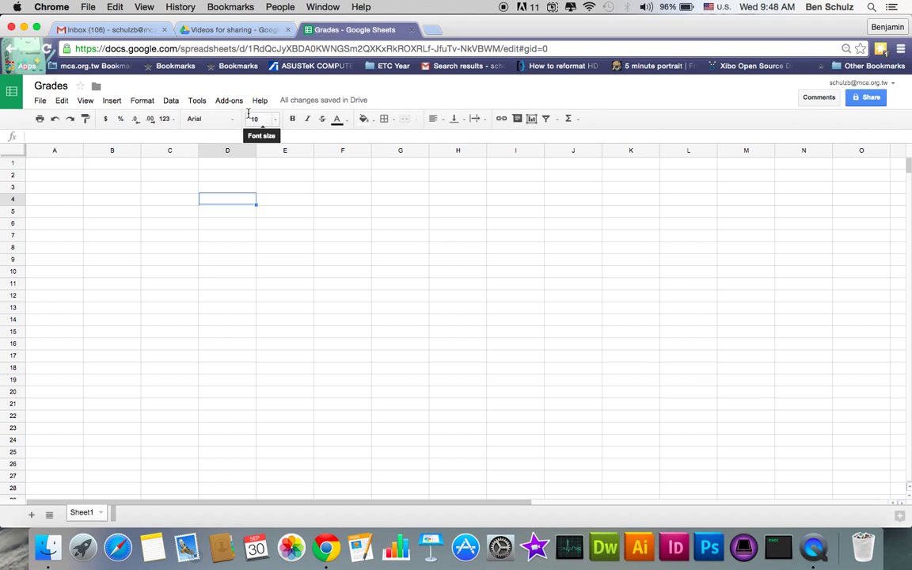
click(230, 29)
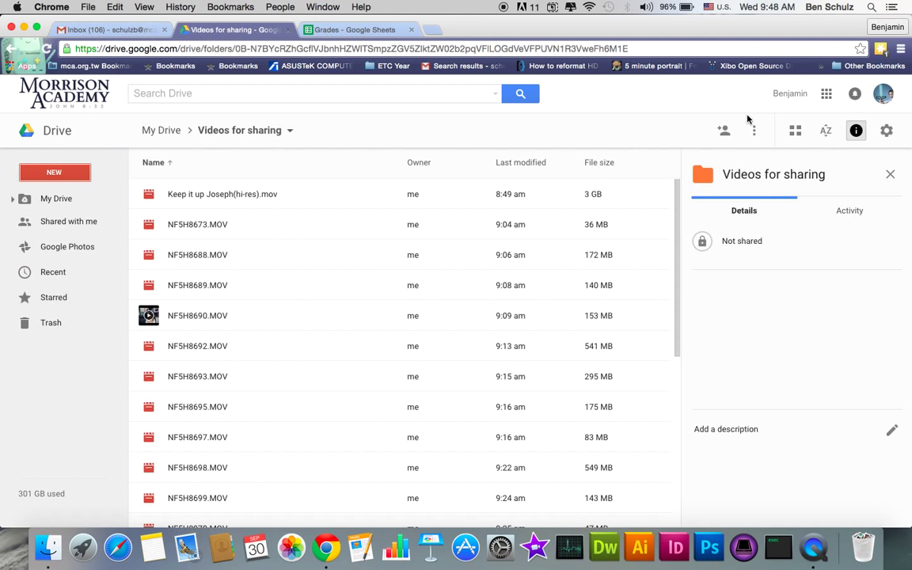
- Launch Google Classroom from the Google apps grid to show the Classes page
click(827, 94)
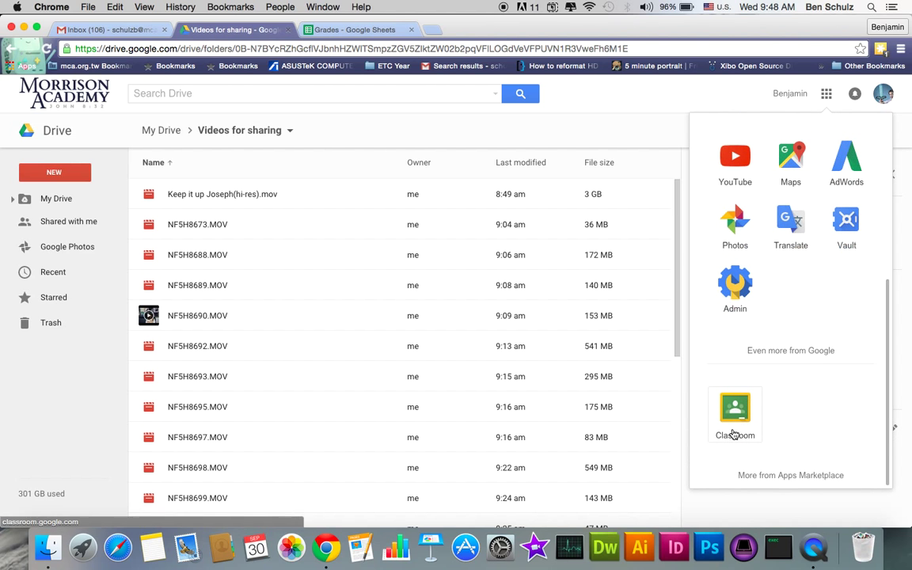
click(735, 409)
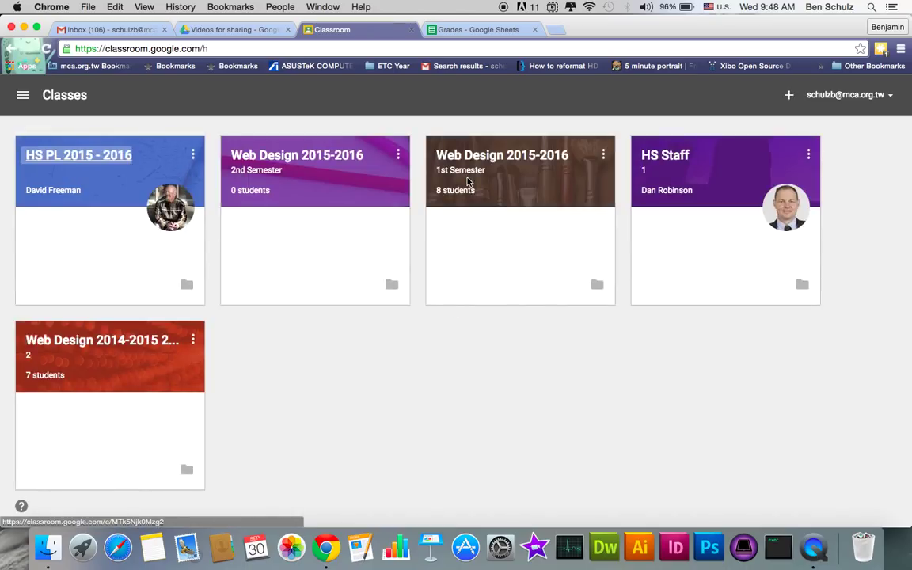
mouse_move(461, 161)
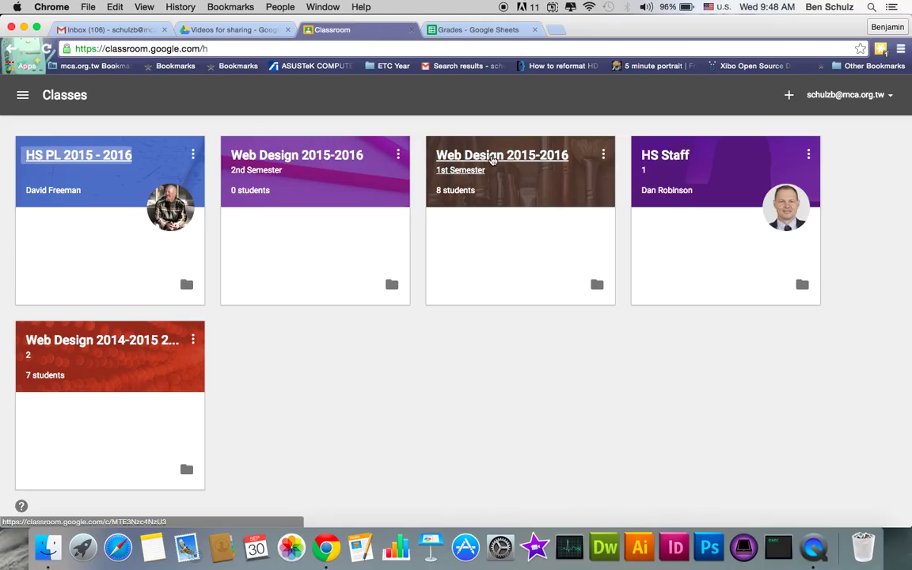
- Enter the Web Design 2015-2016 1st Semester class and view the Dark Web Reflection Paper Requirements doc
click(502, 155)
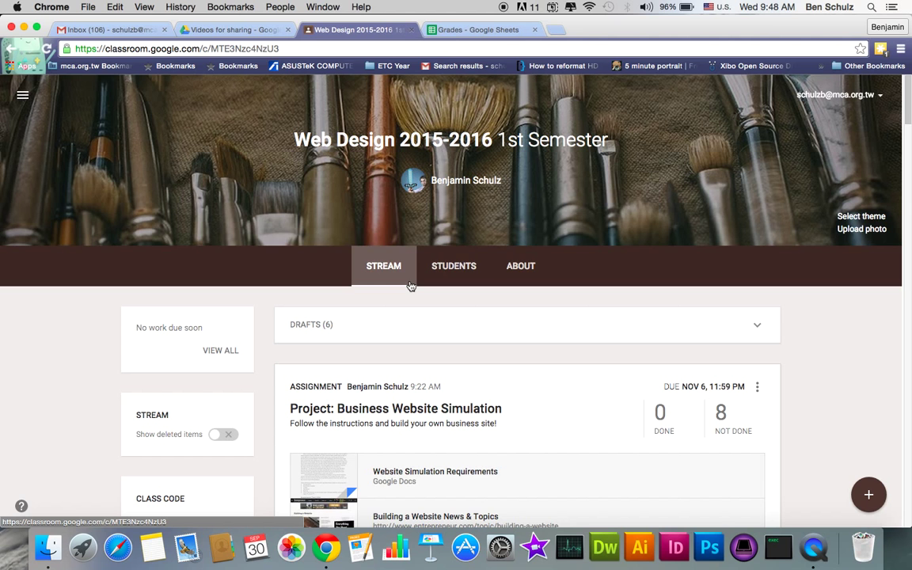
scroll(down, 3)
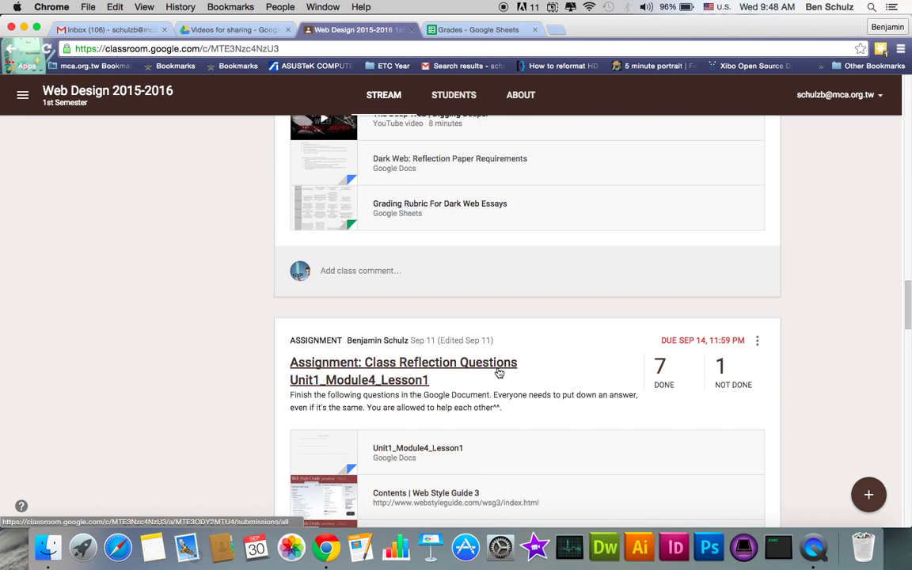
scroll(up, 3)
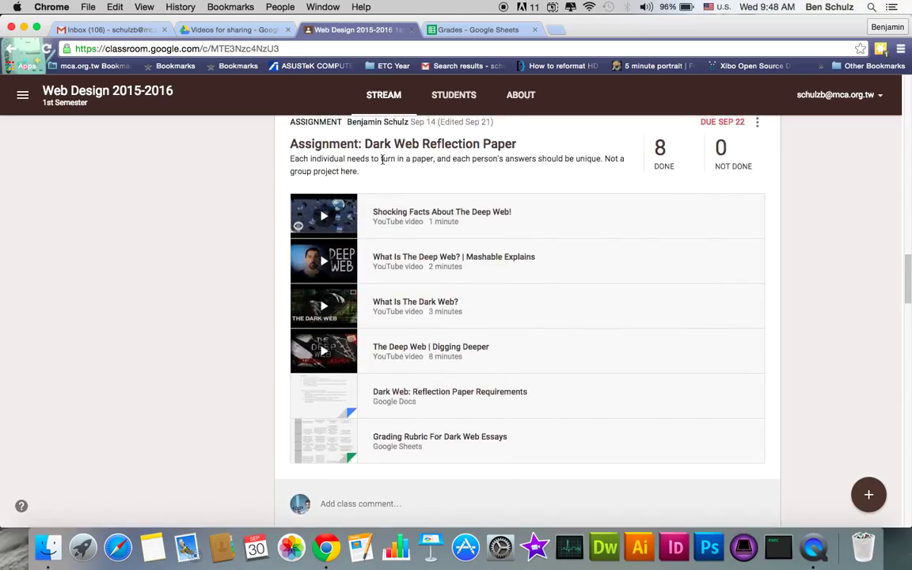
mouse_move(475, 288)
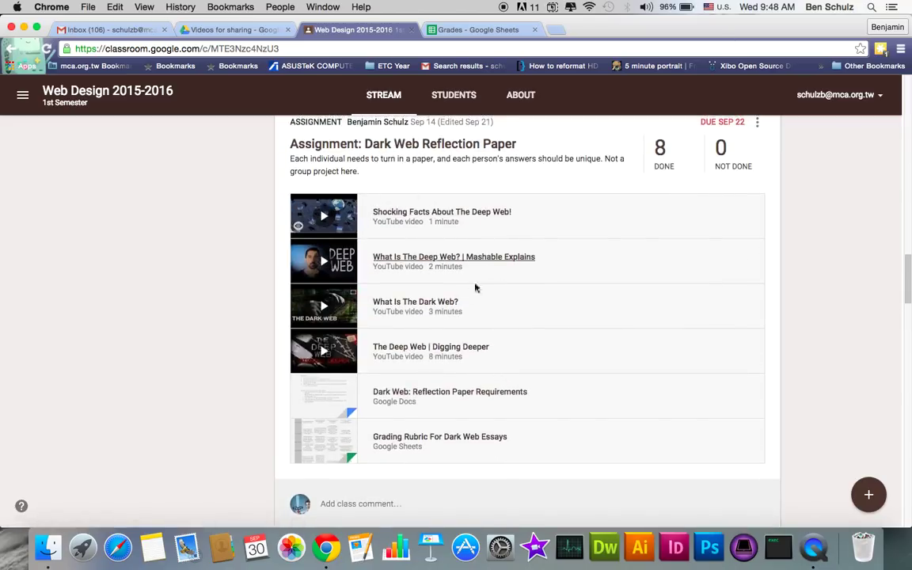
mouse_move(460, 388)
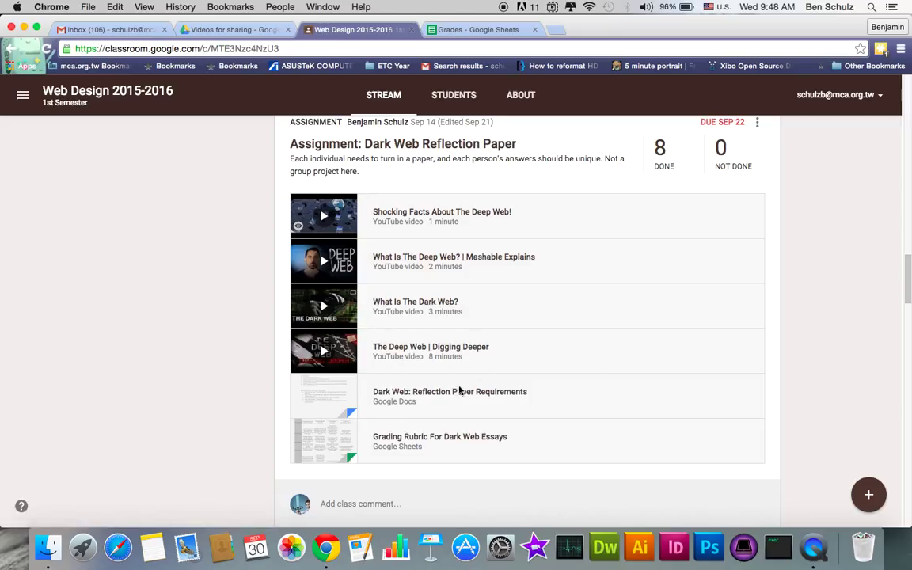
mouse_move(460, 396)
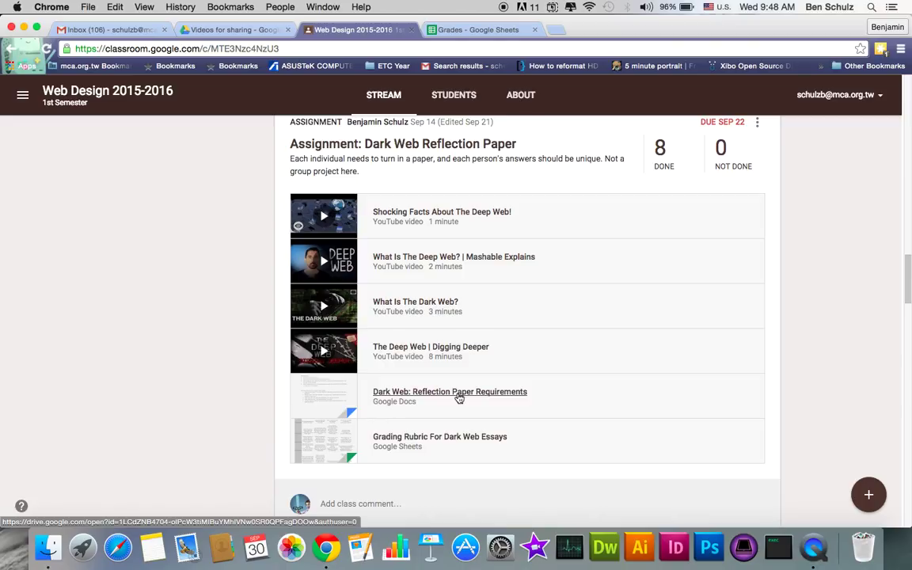
click(450, 391)
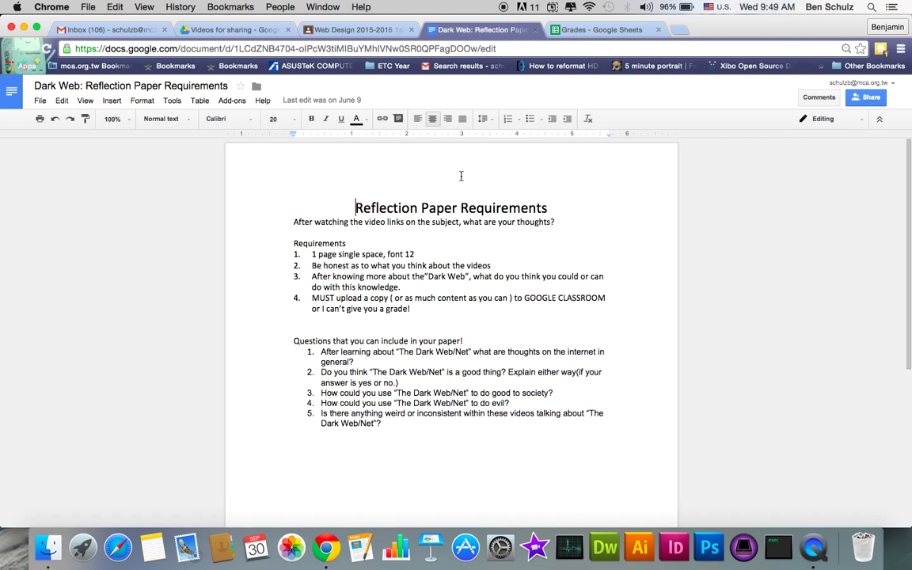
- Back in the class stream, bring up the Dark Web Reflection Paper assignment page
click(357, 28)
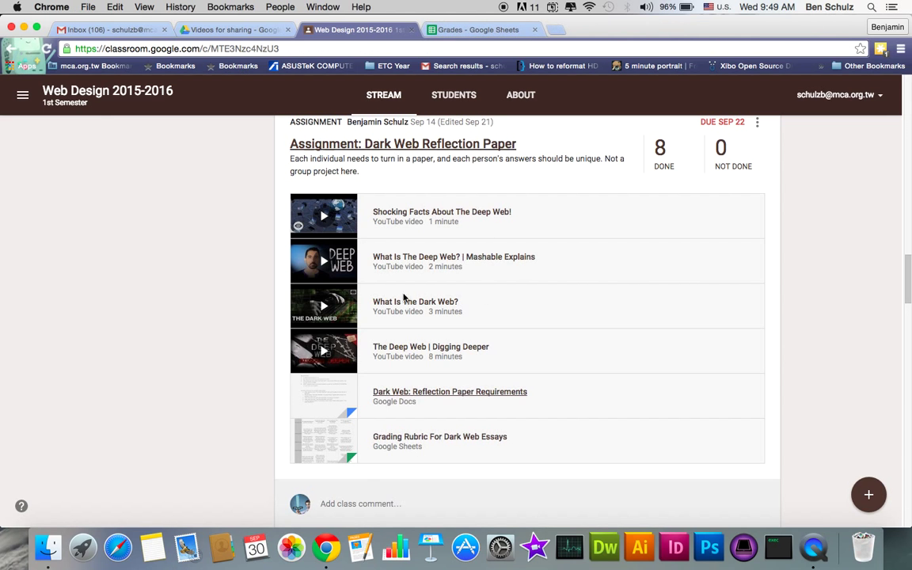
scroll(down, 3)
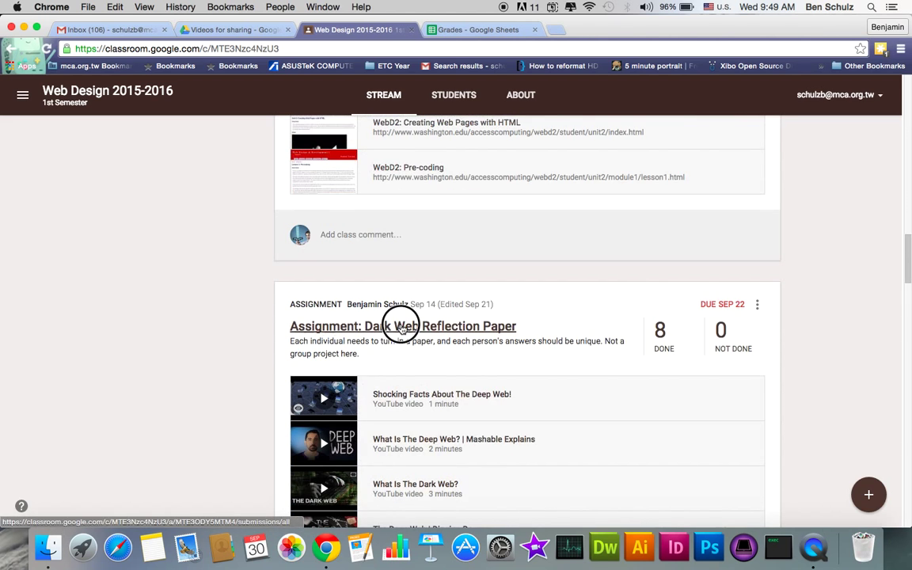
click(403, 326)
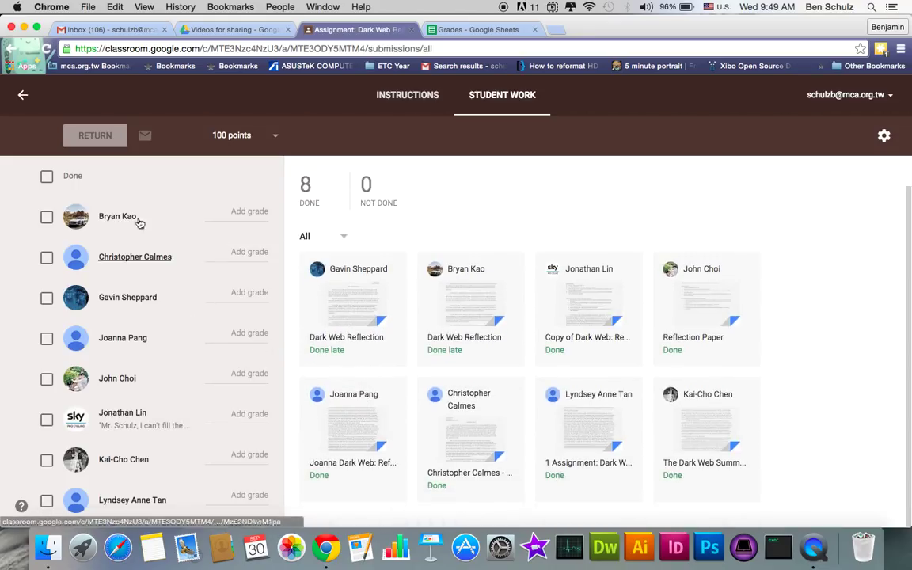
- Review the assignment's Instructions and its requirements document, then return to the instructions
click(407, 95)
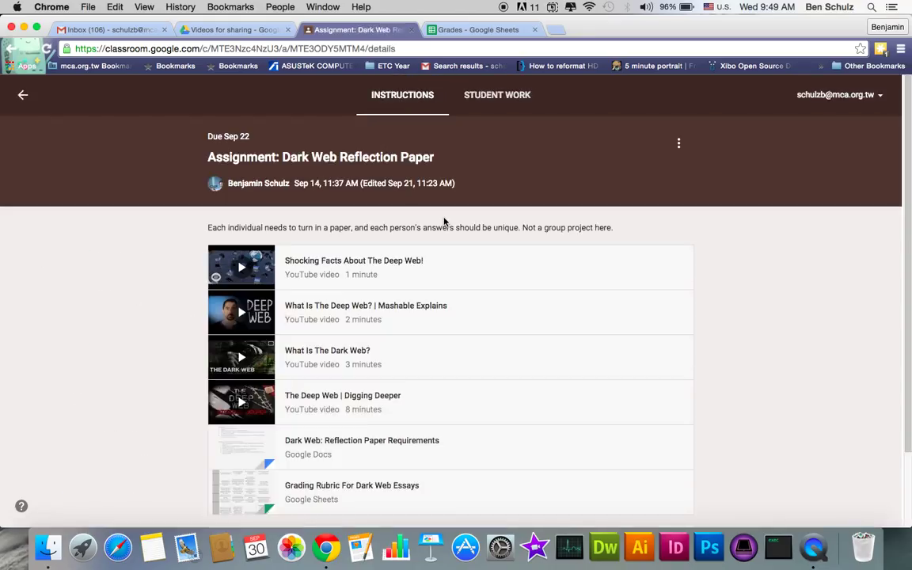
click(361, 440)
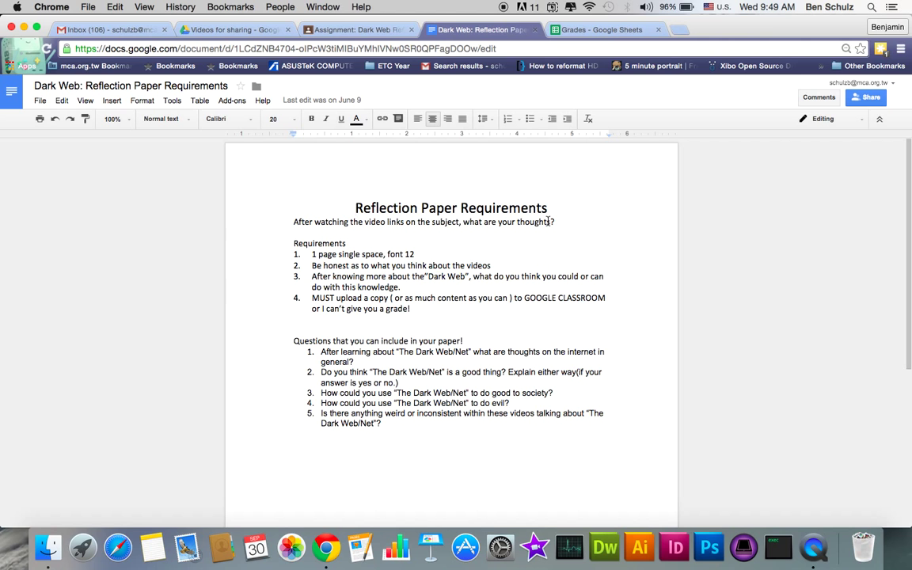
click(357, 28)
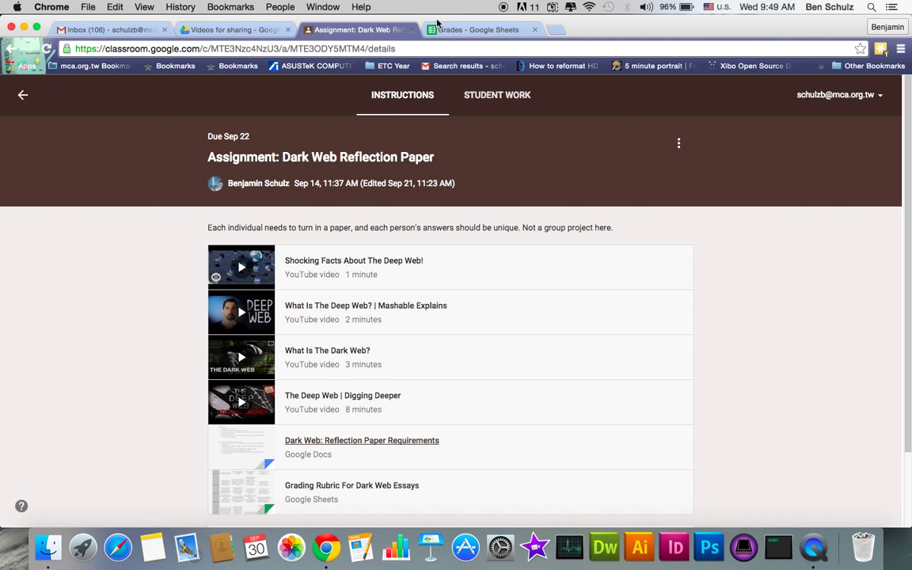
- In the Grades spreadsheet, search the add-ons store for 'doctopus'
click(476, 29)
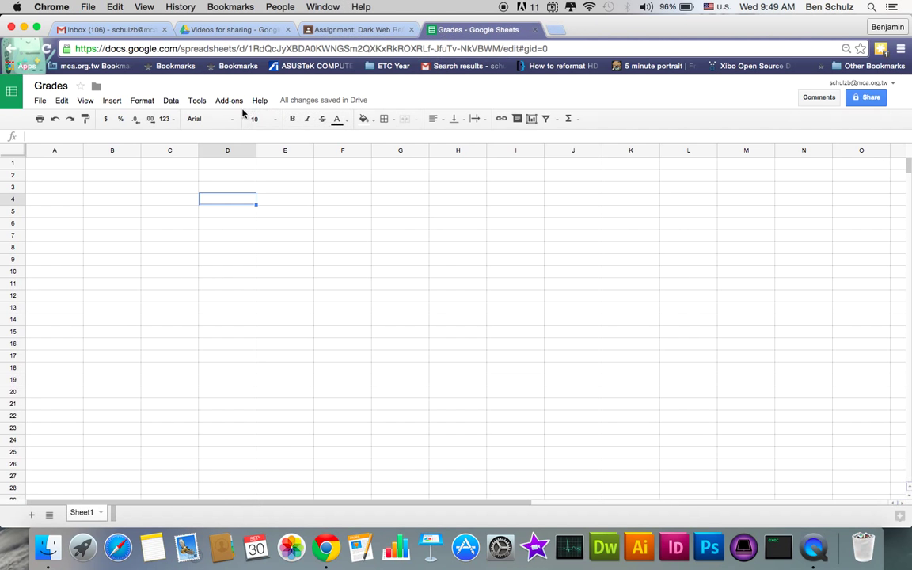
click(228, 100)
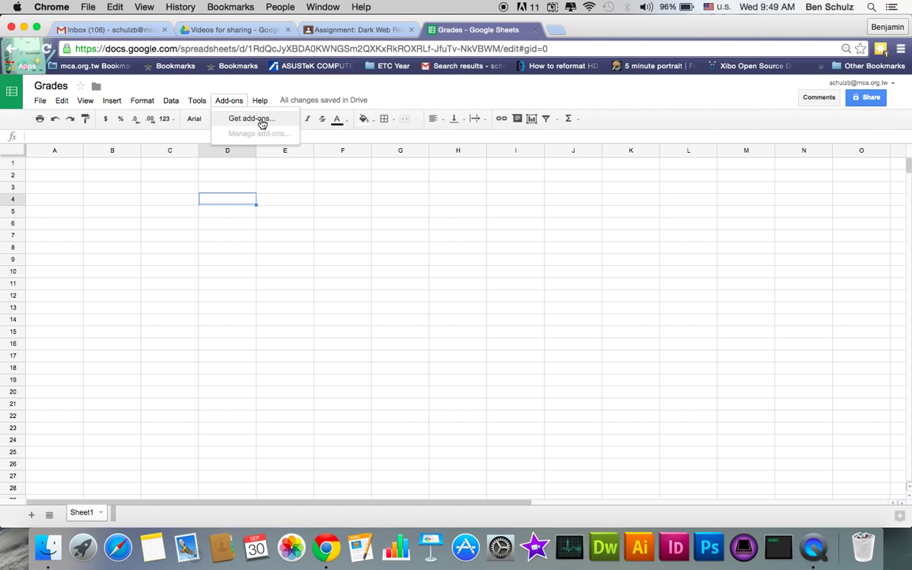
click(251, 117)
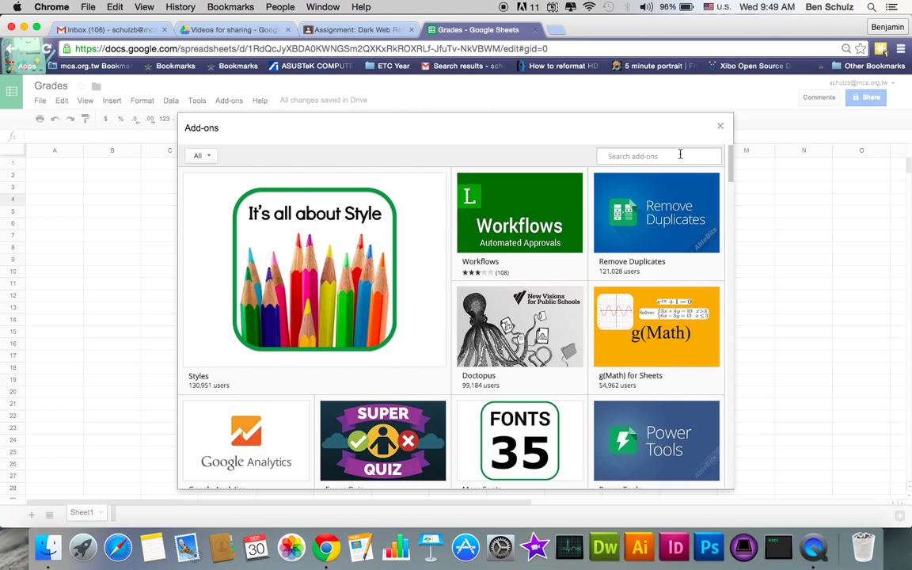
text(doctopus)
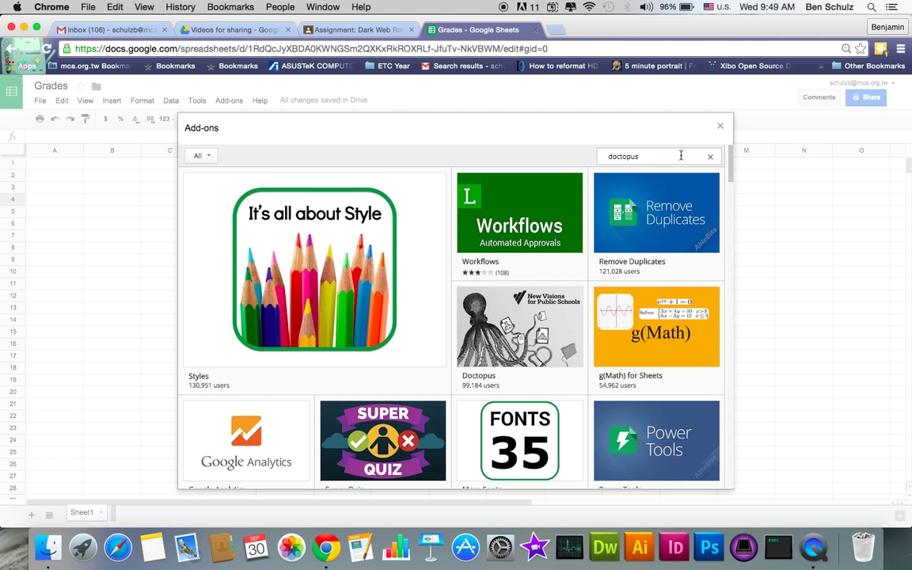
key(Return)
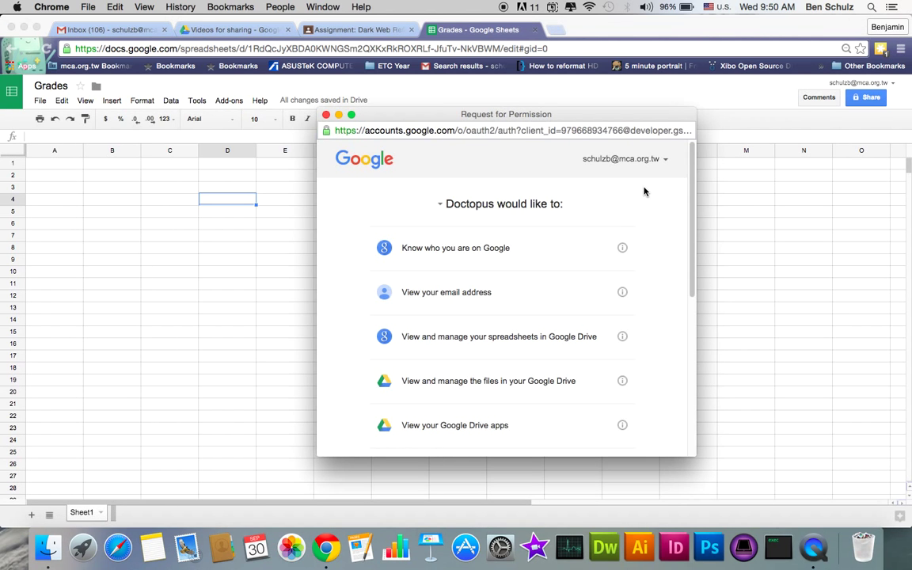
- Install Doctopus and grant it the requested permissions
scroll(down, 3)
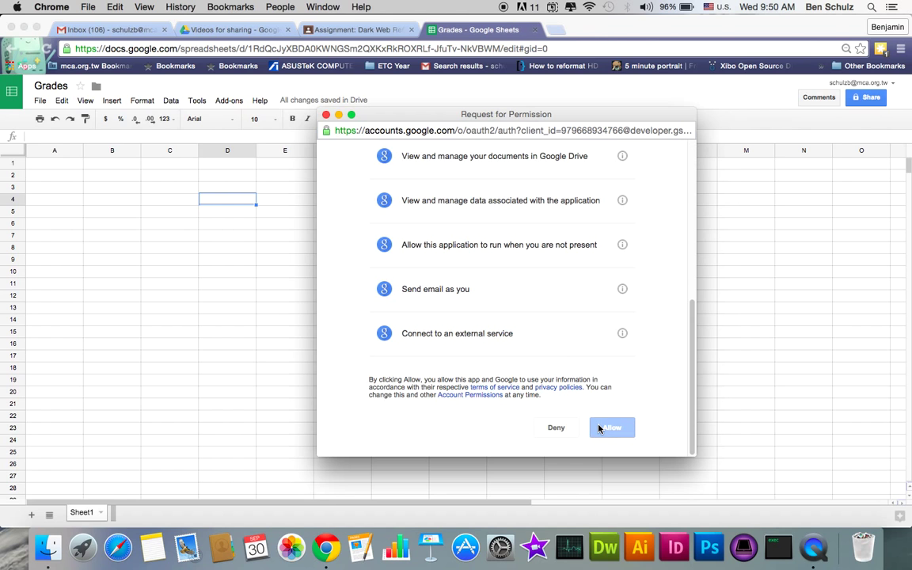
click(611, 428)
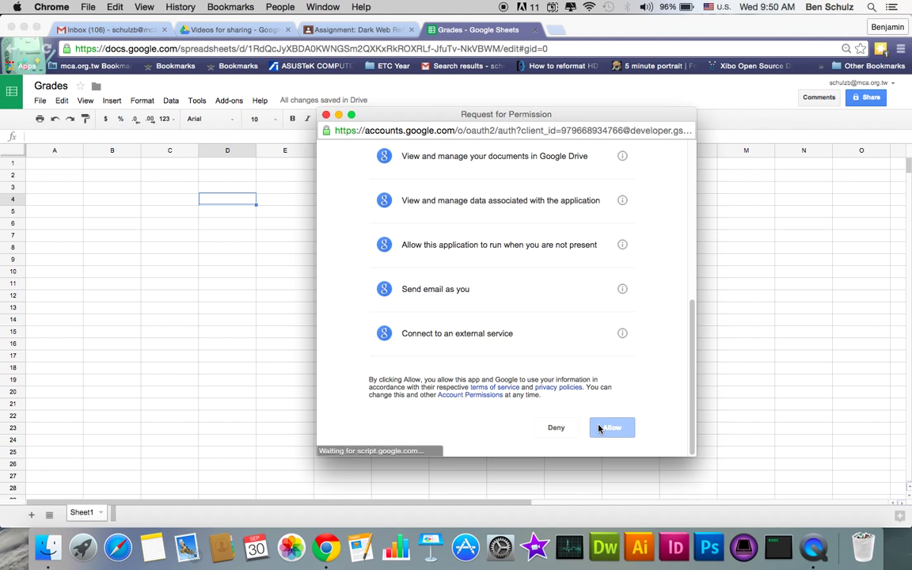
click(611, 428)
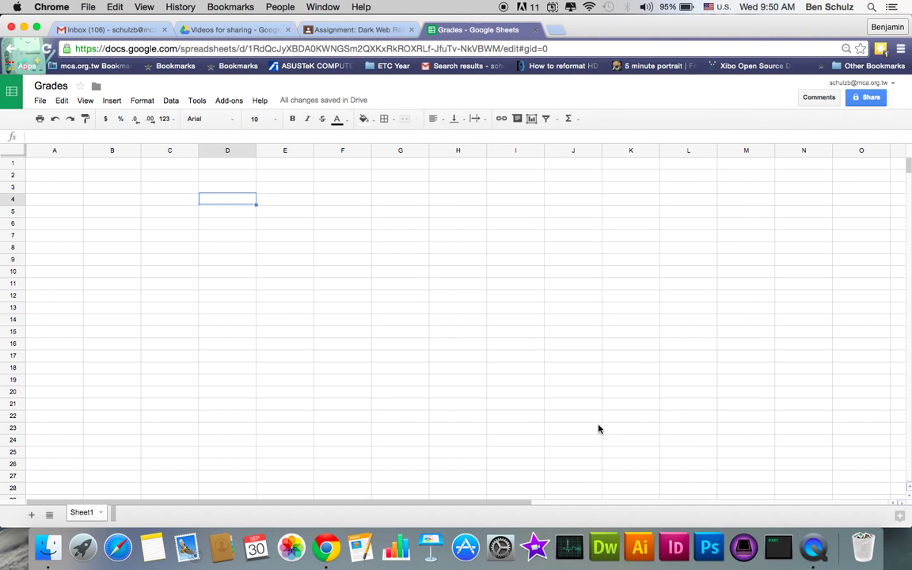
- Launch the Doctopus sidebar from the Add-ons menu to show roster options
click(228, 100)
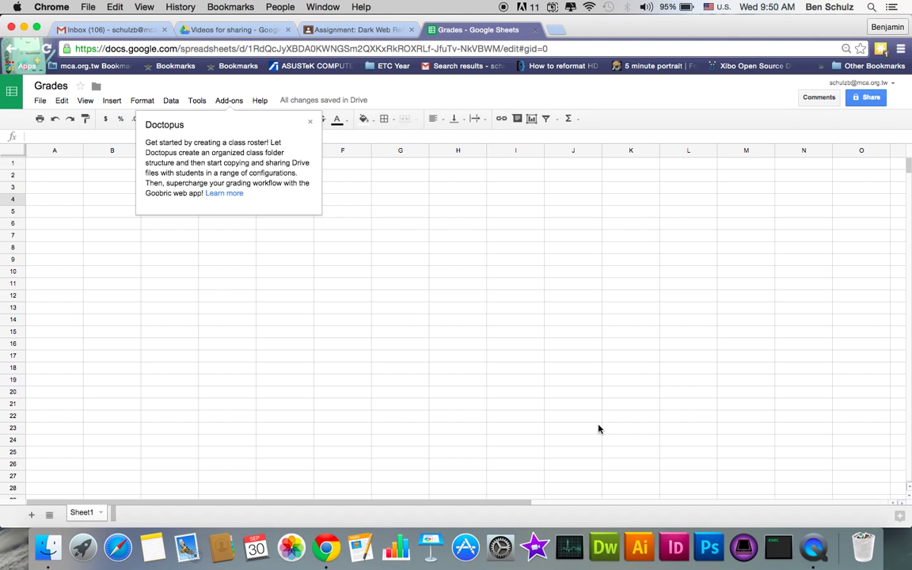
click(311, 119)
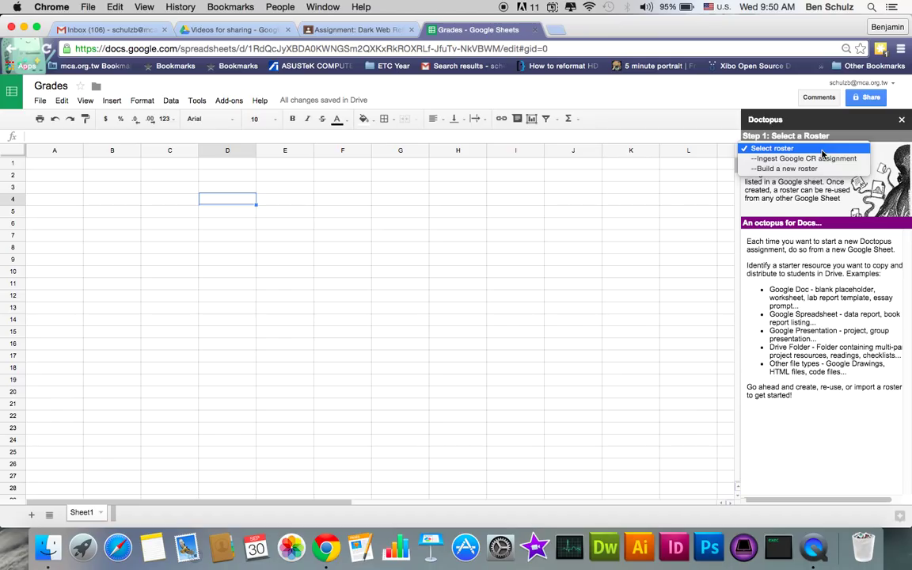
mouse_move(805, 159)
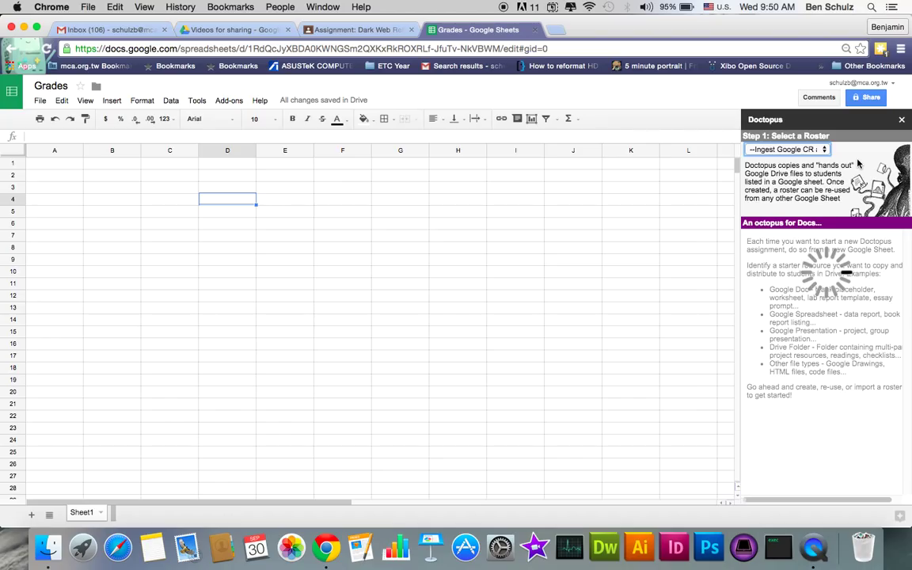
- Choose to ingest a Classroom assignment: Web Design 2015-2016 1st Semester, Dark Web Reflection Paper
click(789, 149)
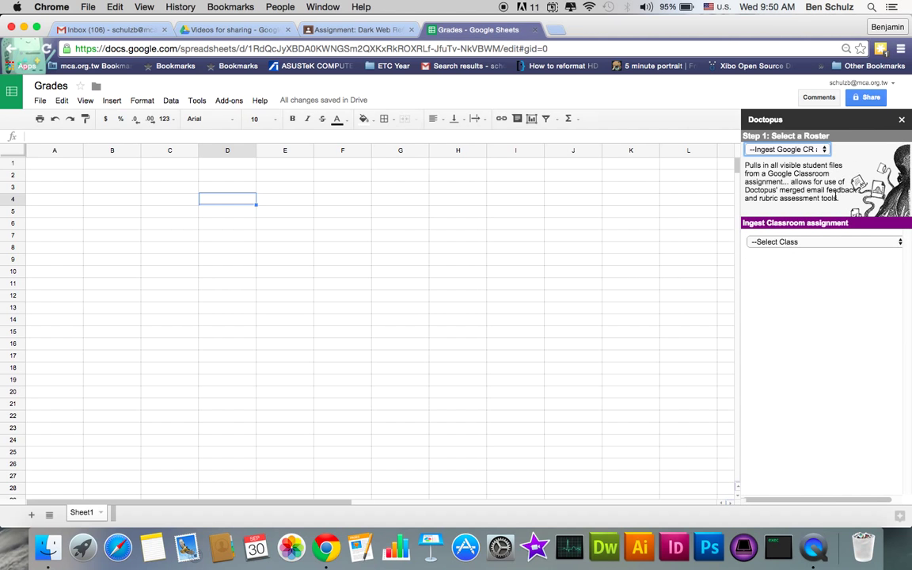
click(827, 241)
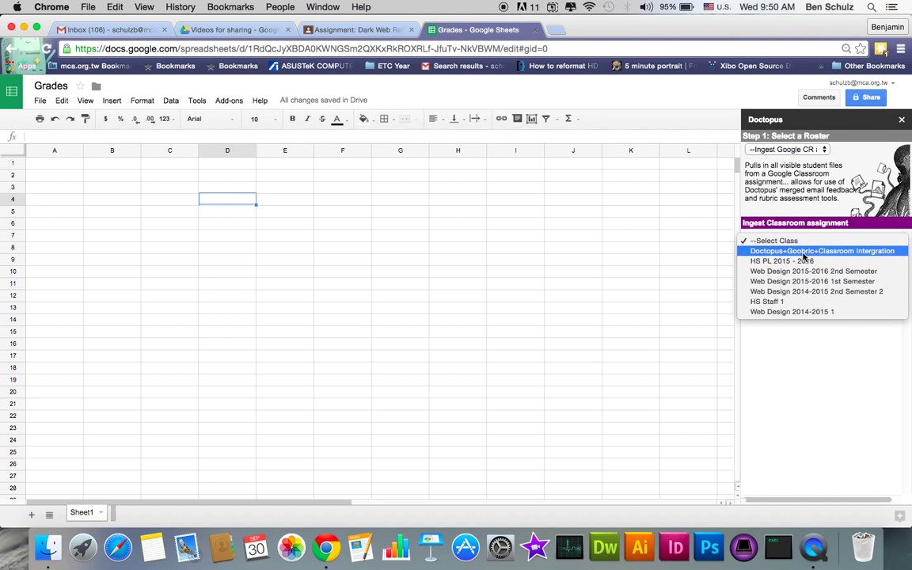
mouse_move(811, 282)
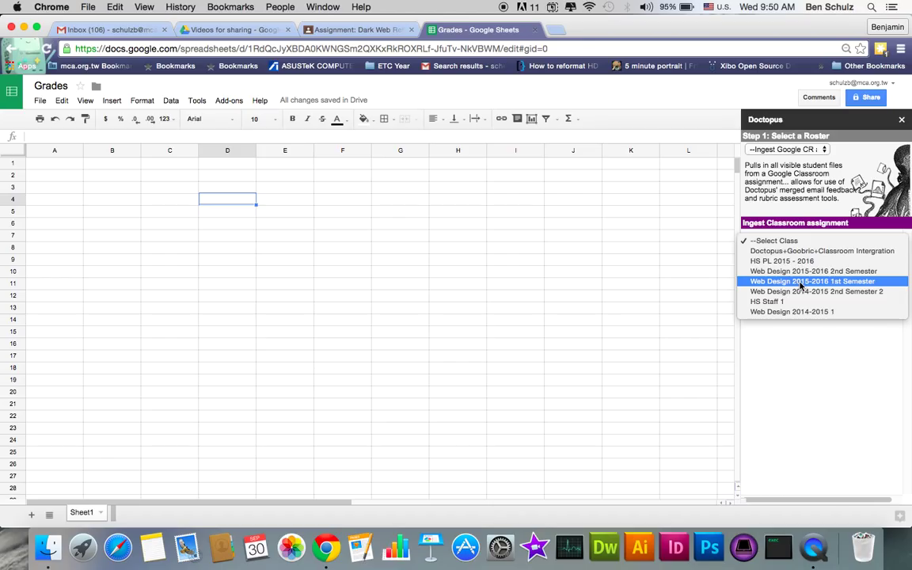
click(811, 282)
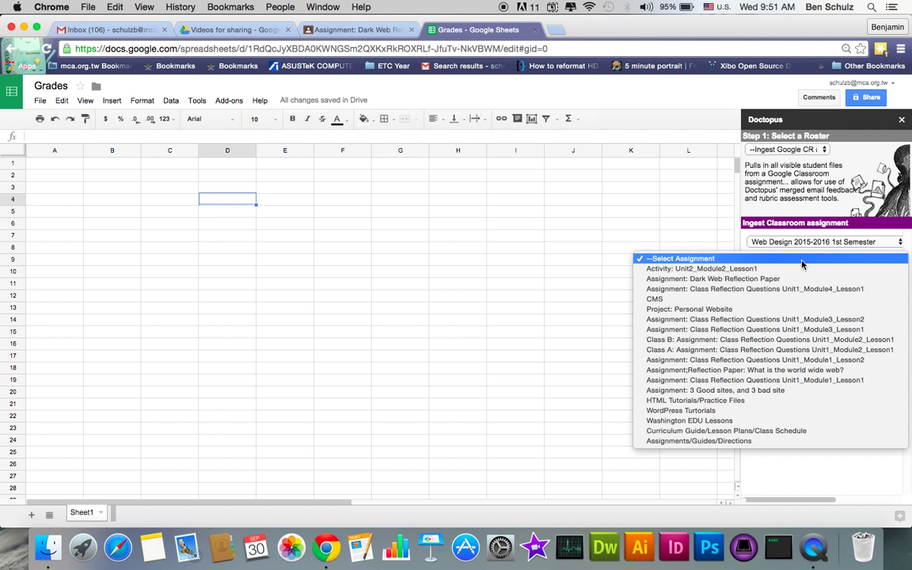
click(713, 279)
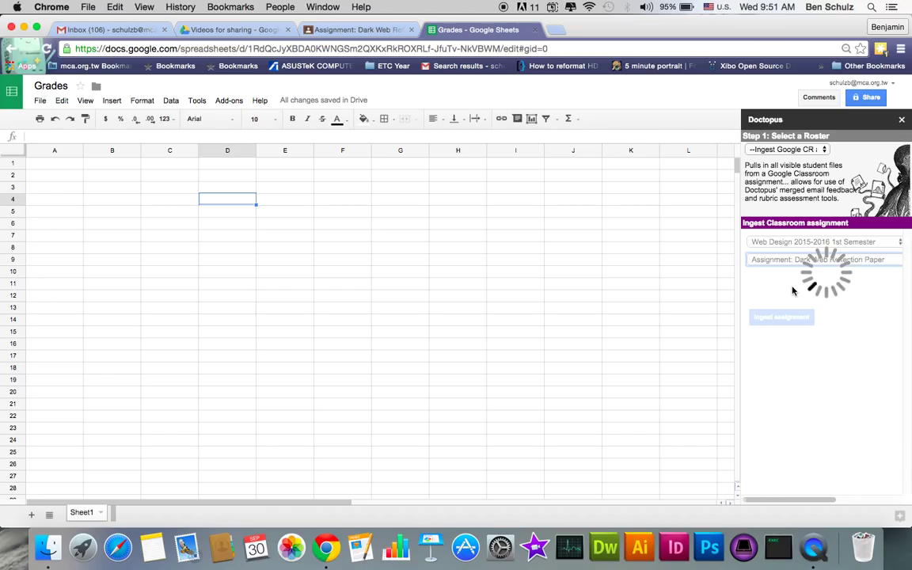
mouse_move(558, 218)
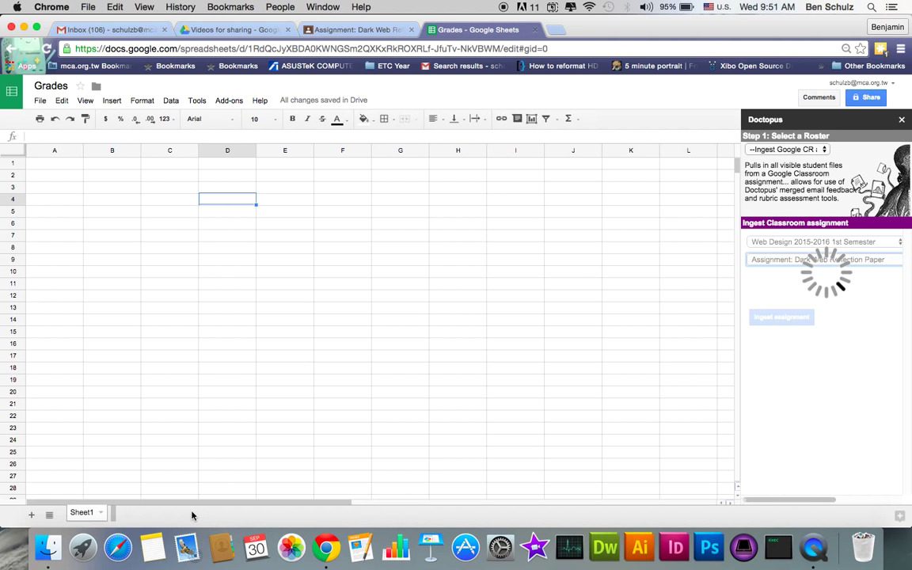
mouse_move(233, 453)
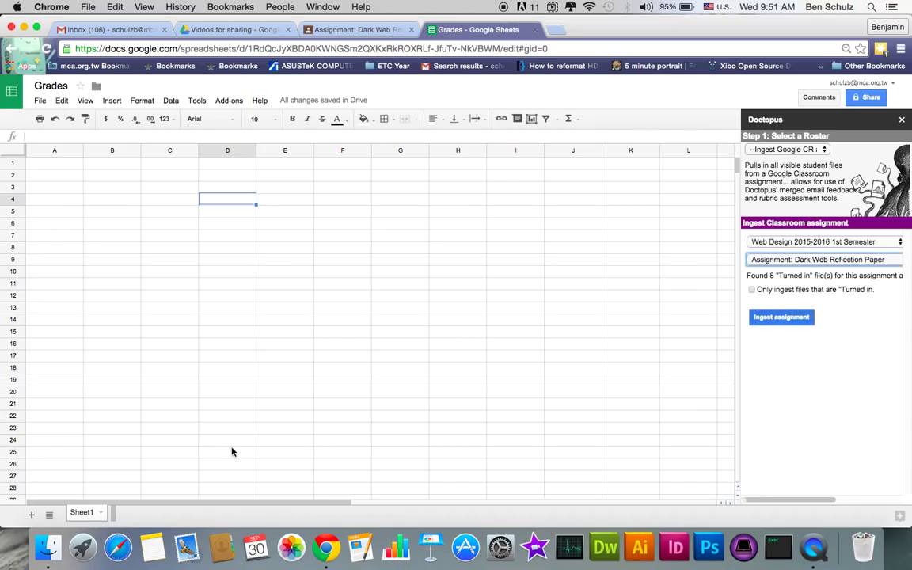
mouse_move(415, 367)
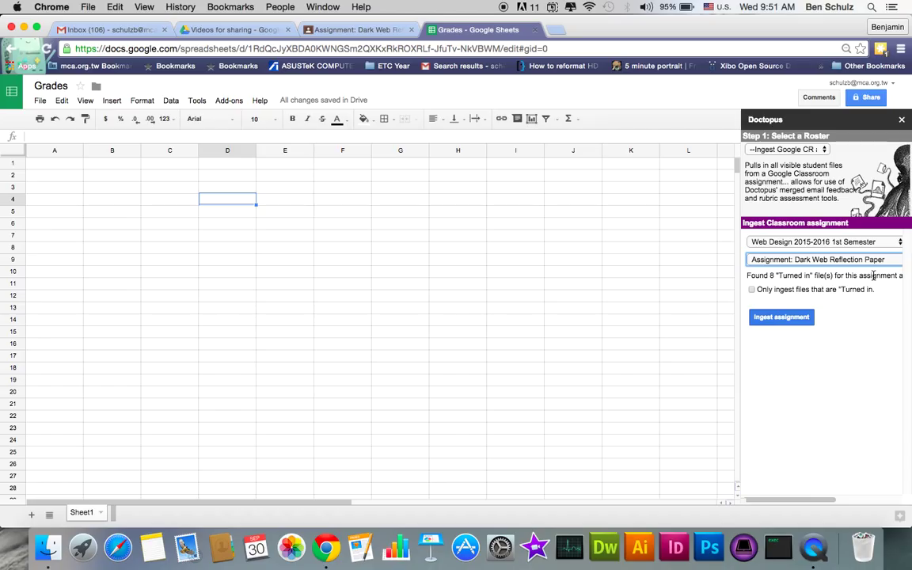
mouse_move(866, 298)
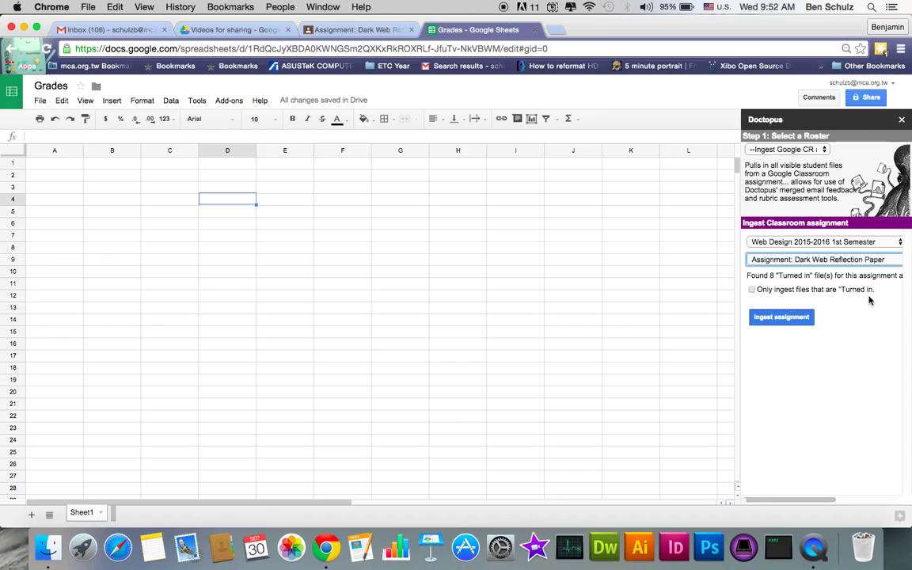
- Limit ingestion to turned-in files and start ingesting the assignment
click(751, 288)
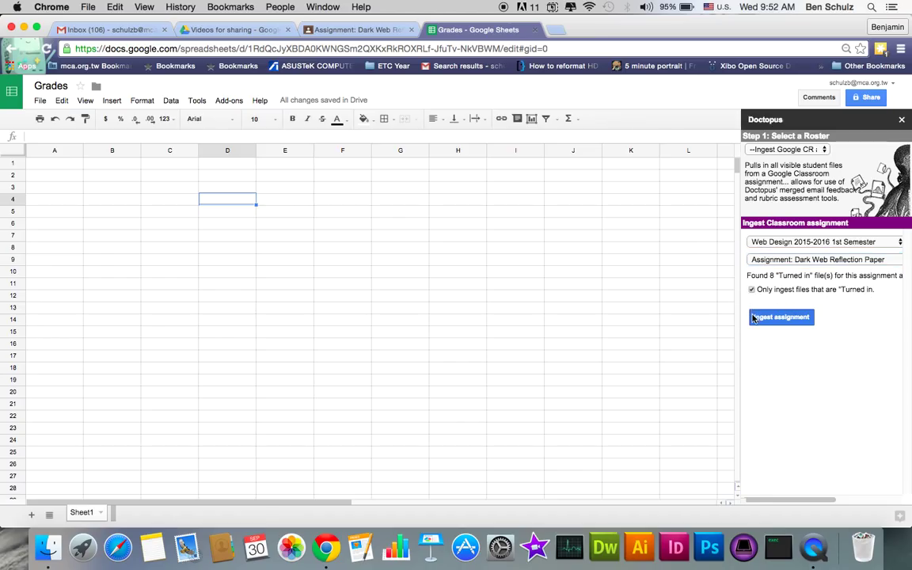
click(781, 317)
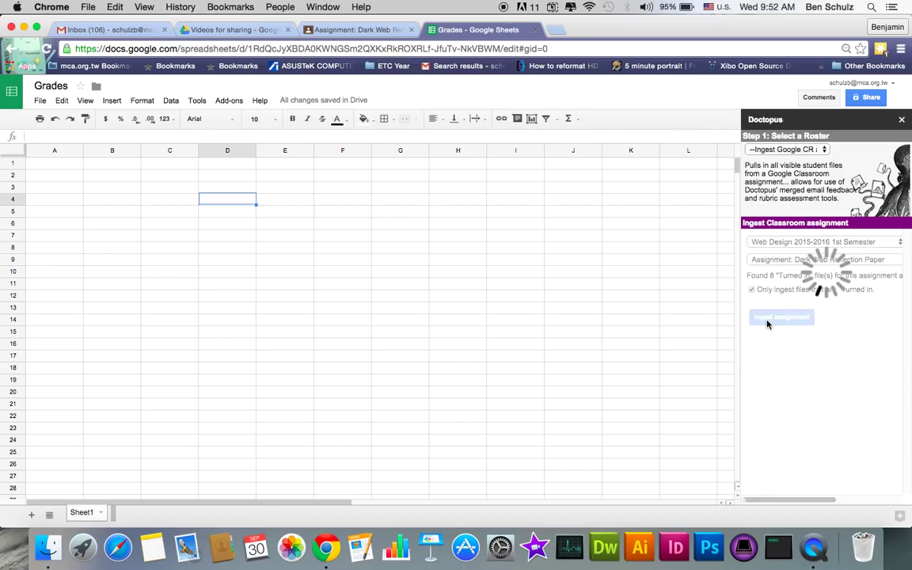
- Show the 'Ingested from CR - Assignment' sheet listing eight students' papers with Doctopus Assignment Tools
click(780, 317)
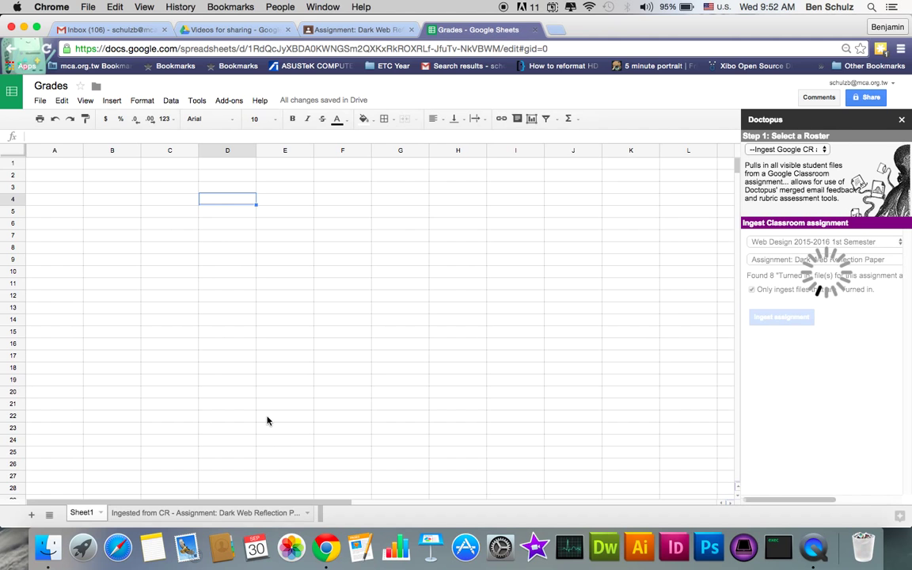
click(780, 317)
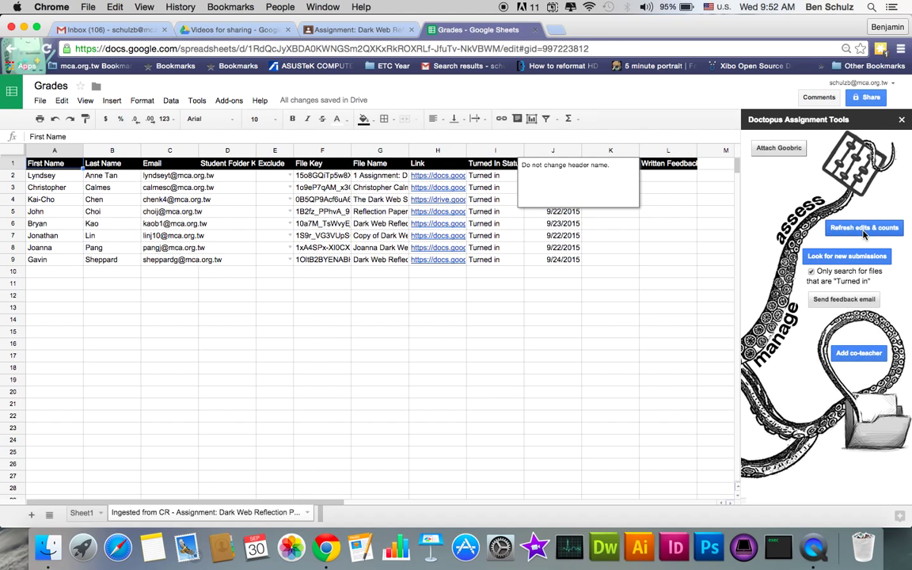
click(865, 228)
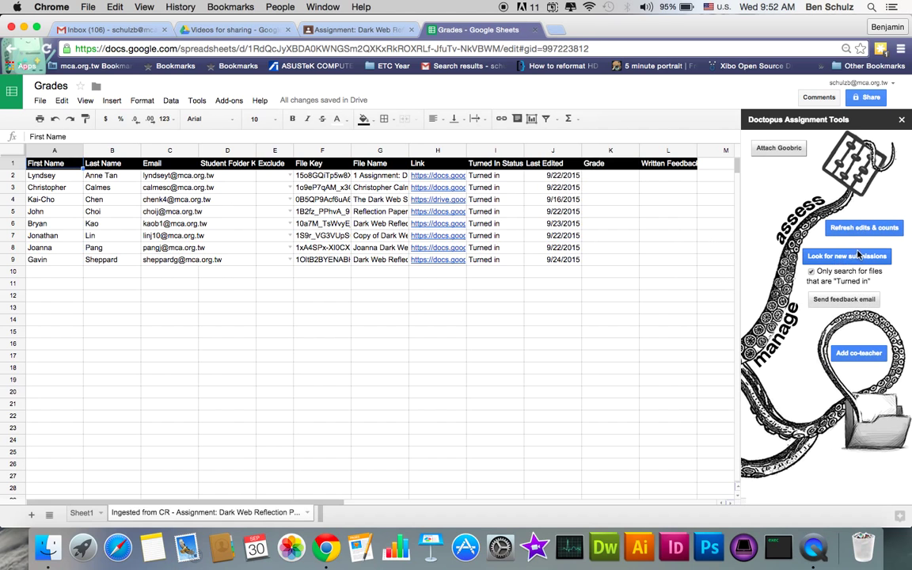
mouse_move(846, 257)
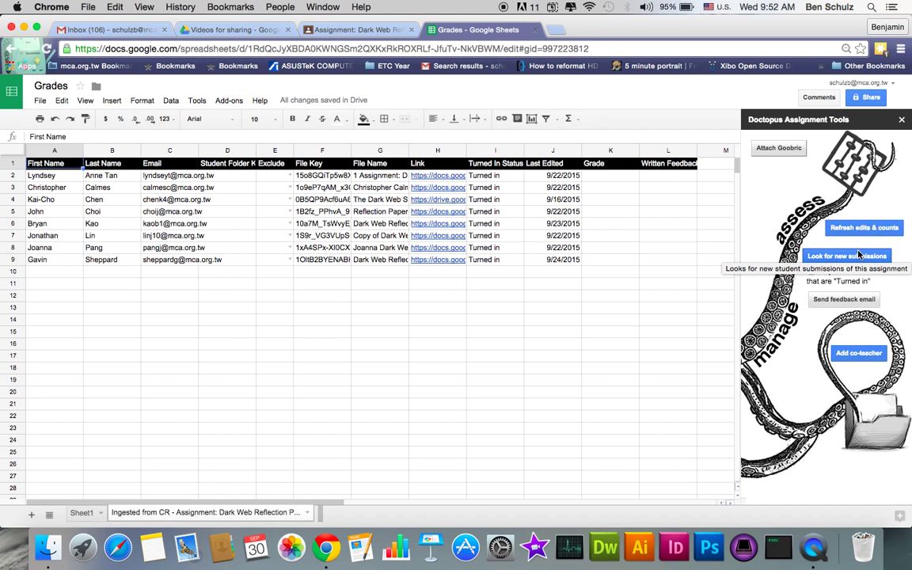
click(846, 256)
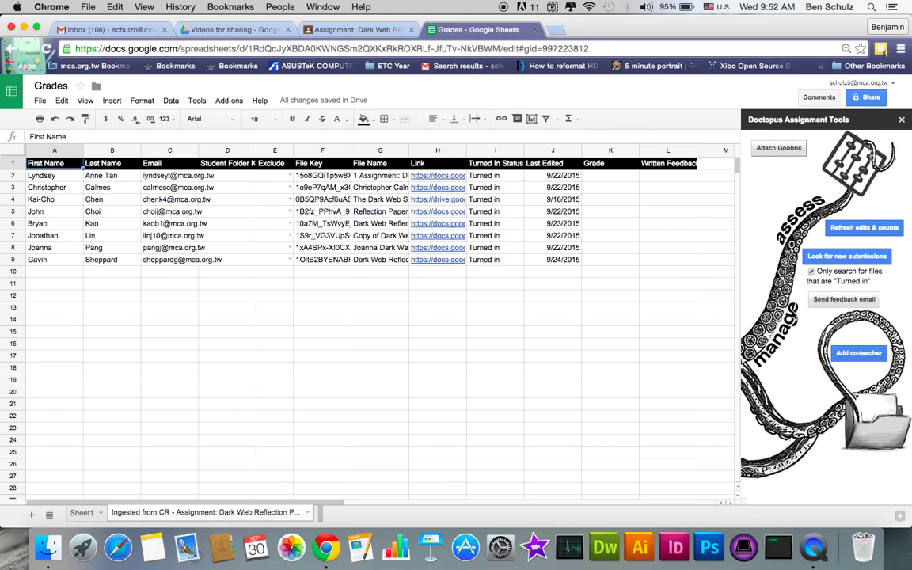
mouse_move(795, 171)
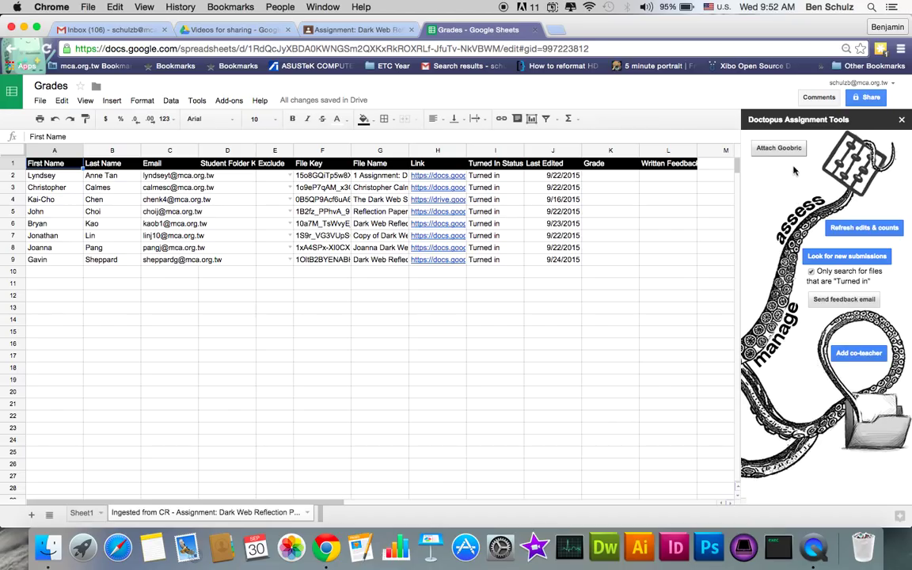
mouse_move(789, 157)
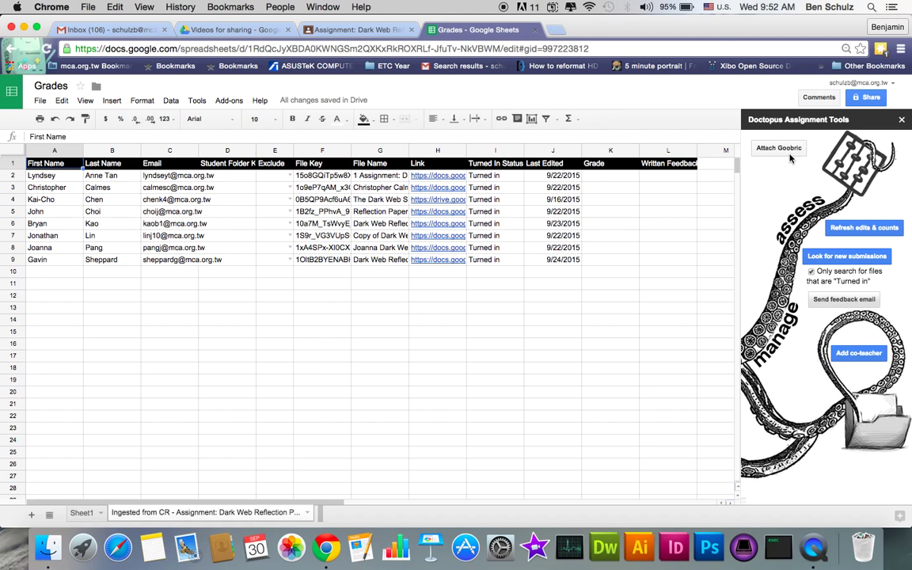
- Begin attaching a Goobric rubric and go to the Chrome Web Store page for the Goobric extension
click(779, 149)
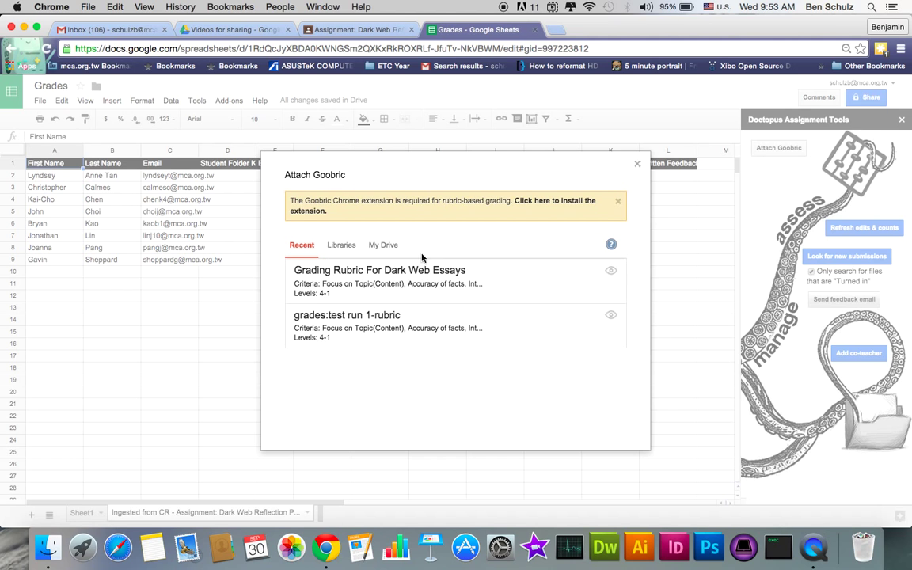
mouse_move(543, 206)
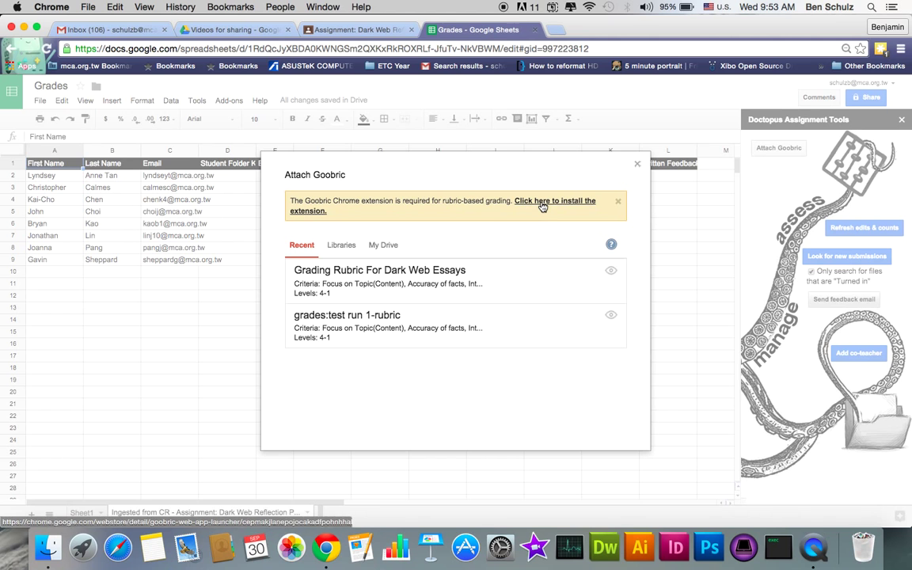
click(543, 206)
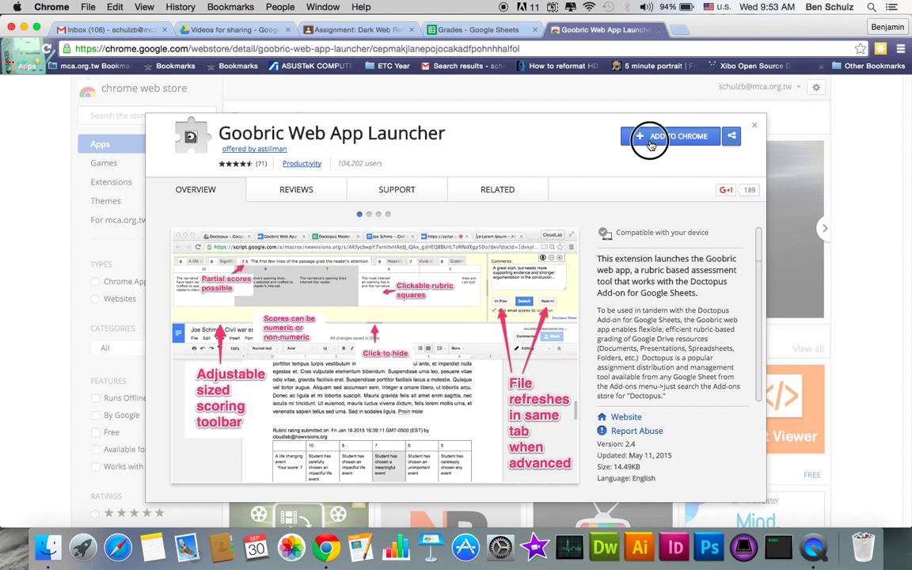
- Add the Goobric Web App Launcher extension to Chrome and return to the Grades sheet
click(672, 136)
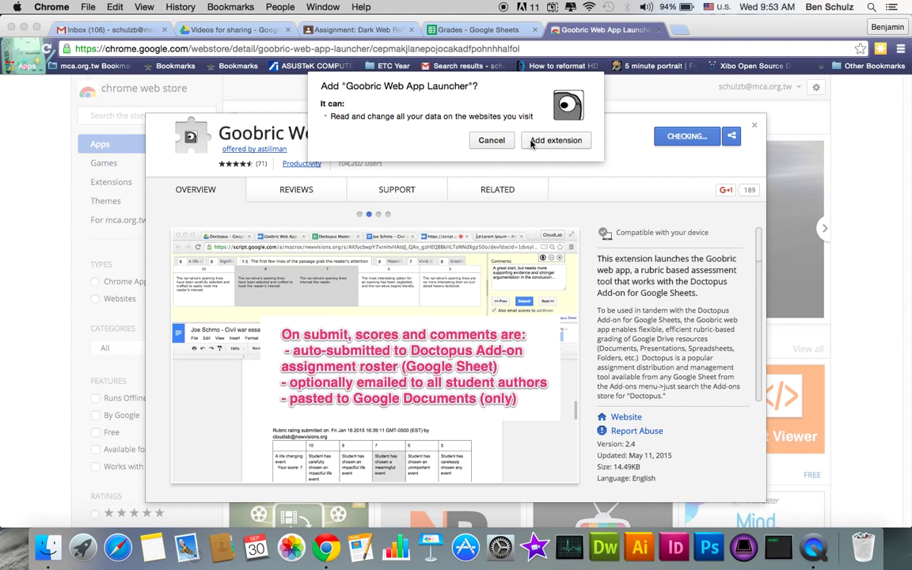
click(554, 140)
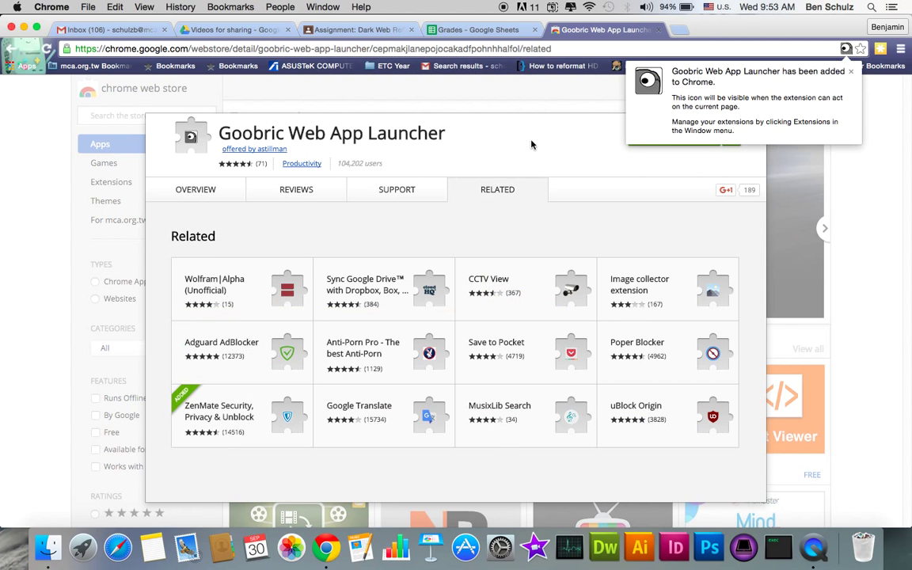
mouse_move(729, 92)
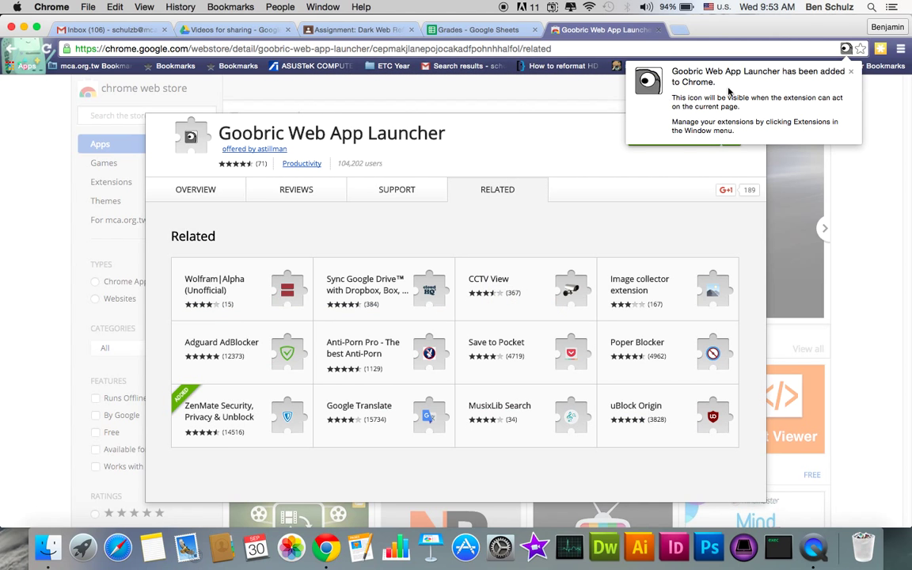
mouse_move(796, 104)
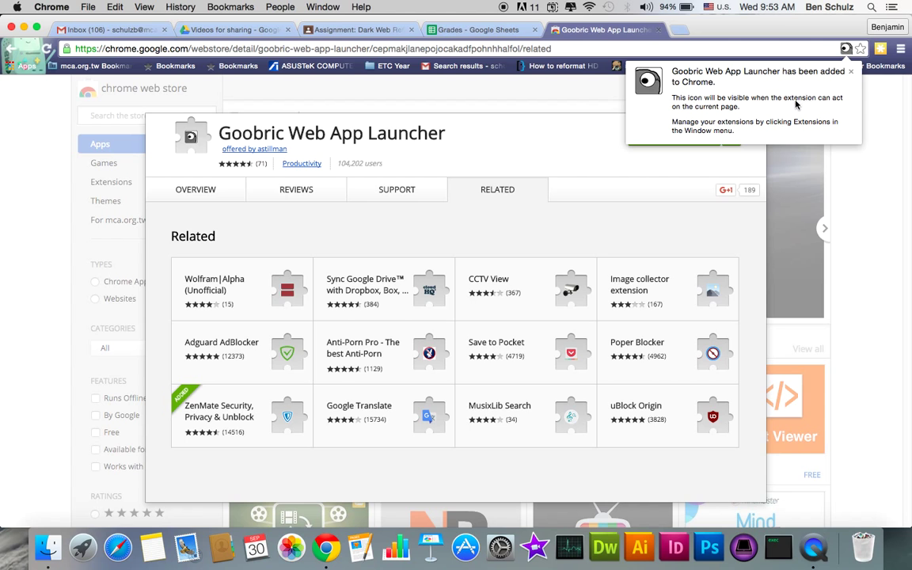
mouse_move(747, 76)
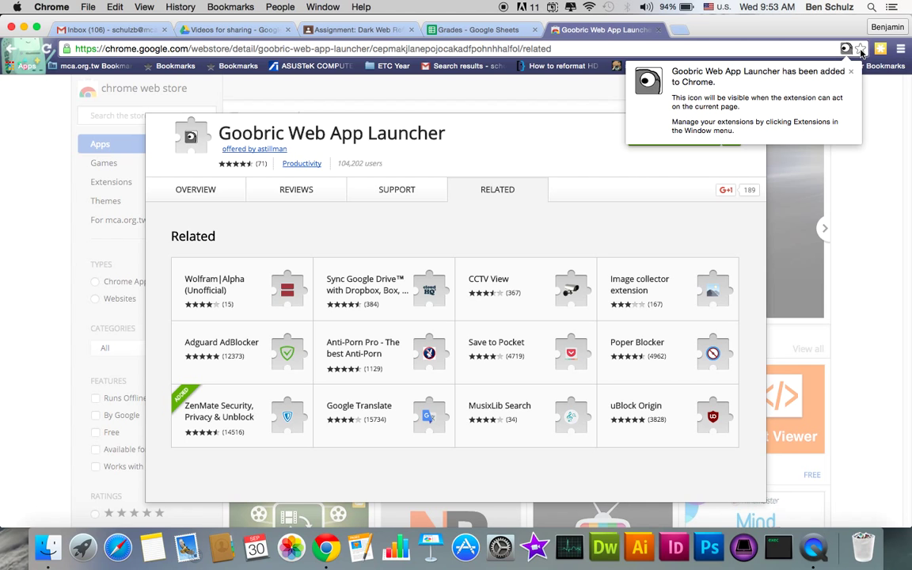
mouse_move(856, 56)
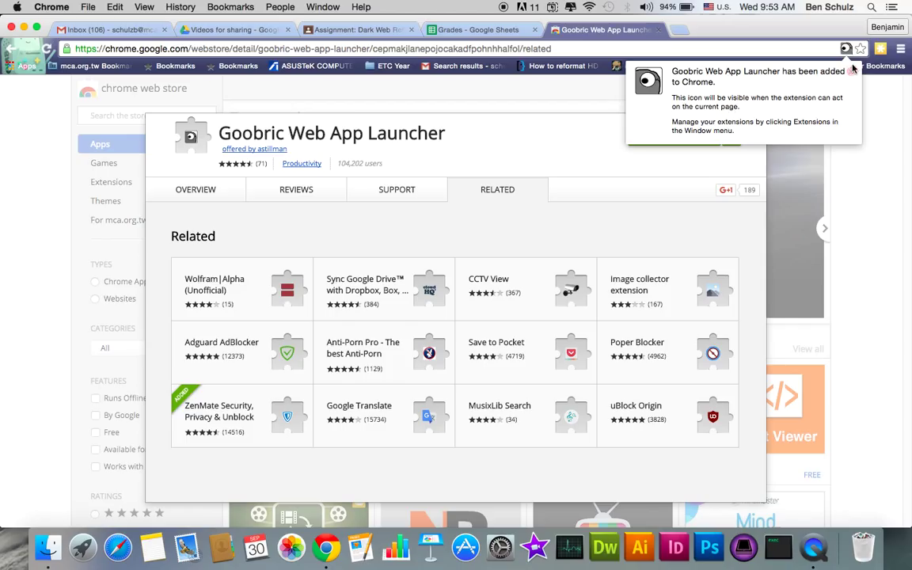
mouse_move(852, 71)
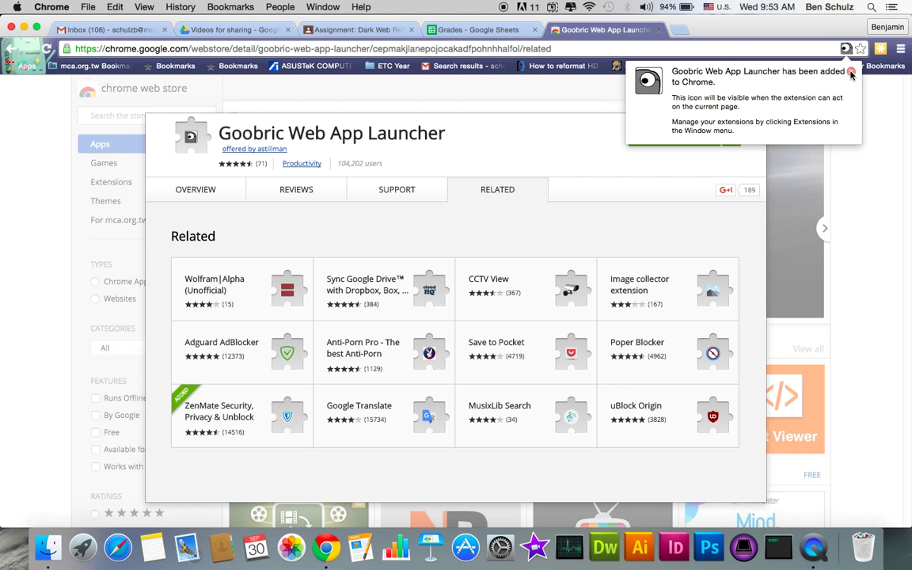
mouse_move(853, 73)
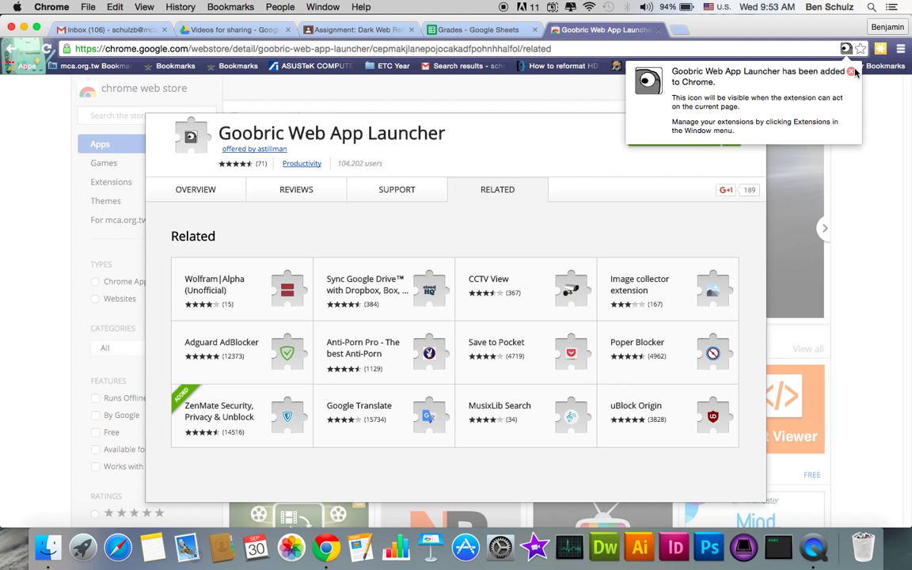
click(475, 29)
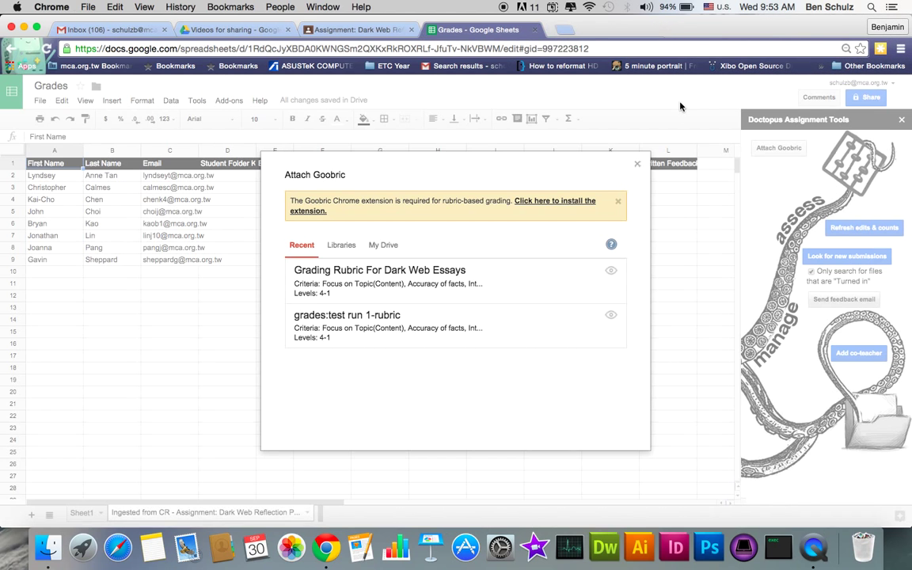
mouse_move(288, 322)
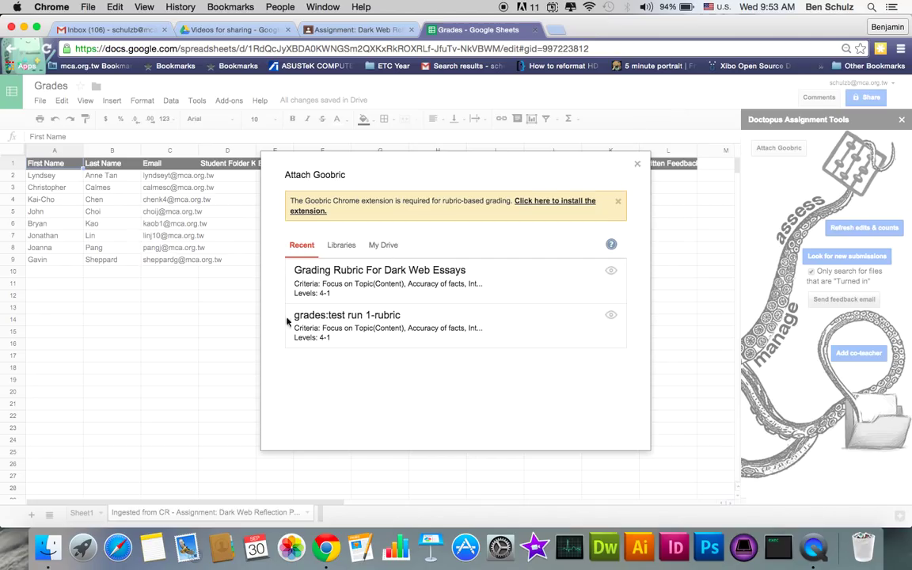
- Attach 'Grading Rubric For Dark Web Essays' to the Grades sheet, then go to Google Drive
click(381, 281)
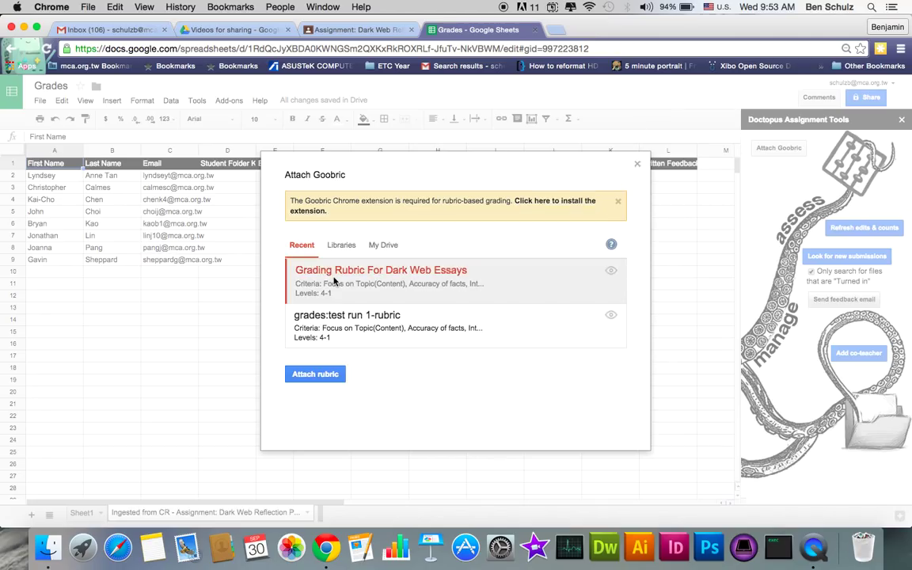
mouse_move(478, 269)
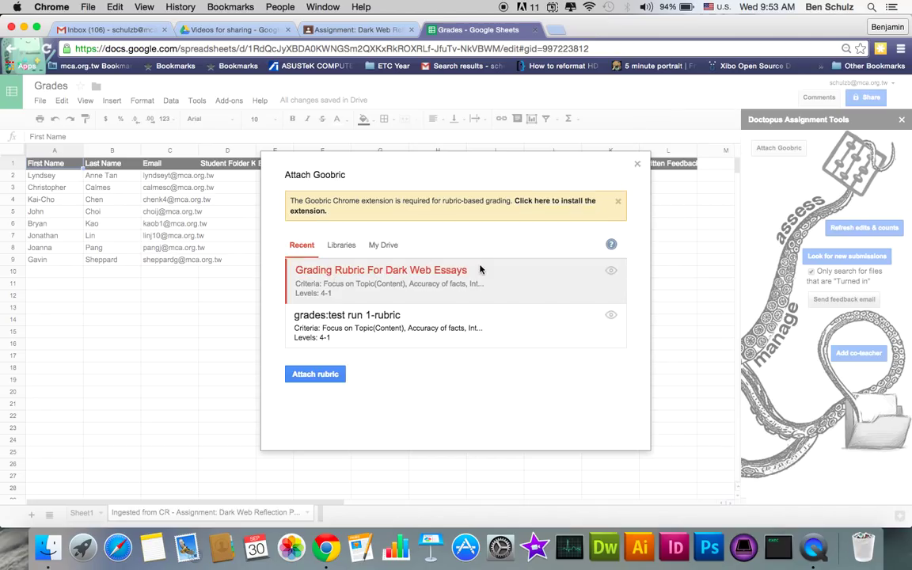
mouse_move(403, 311)
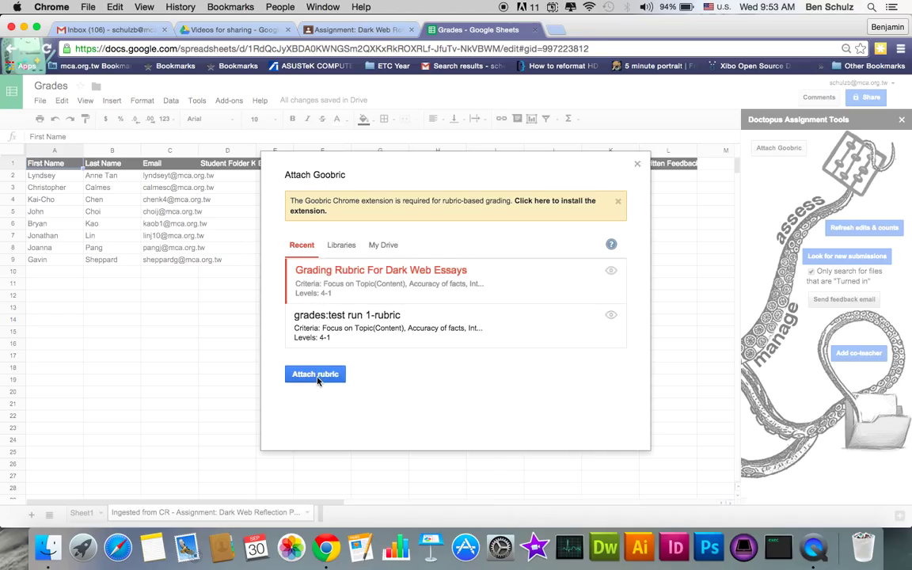
click(315, 374)
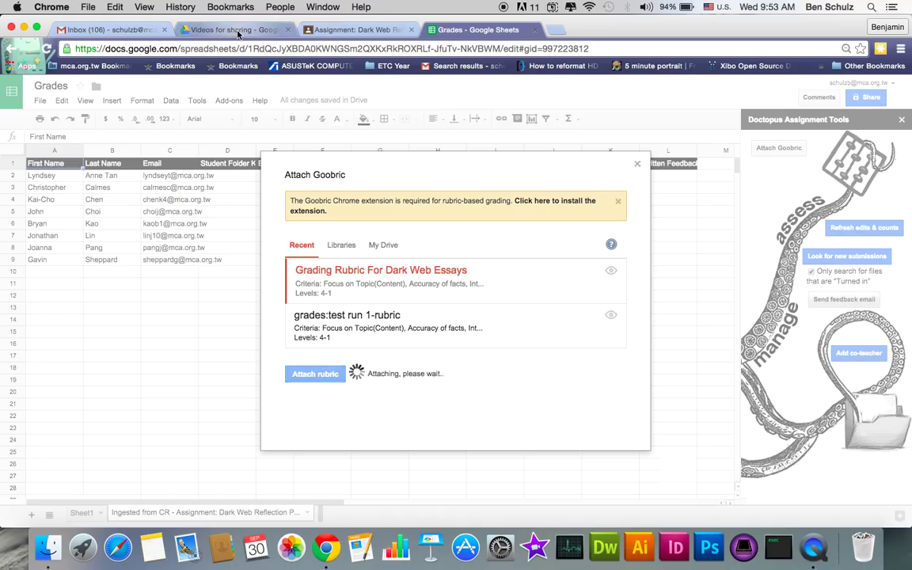
click(230, 28)
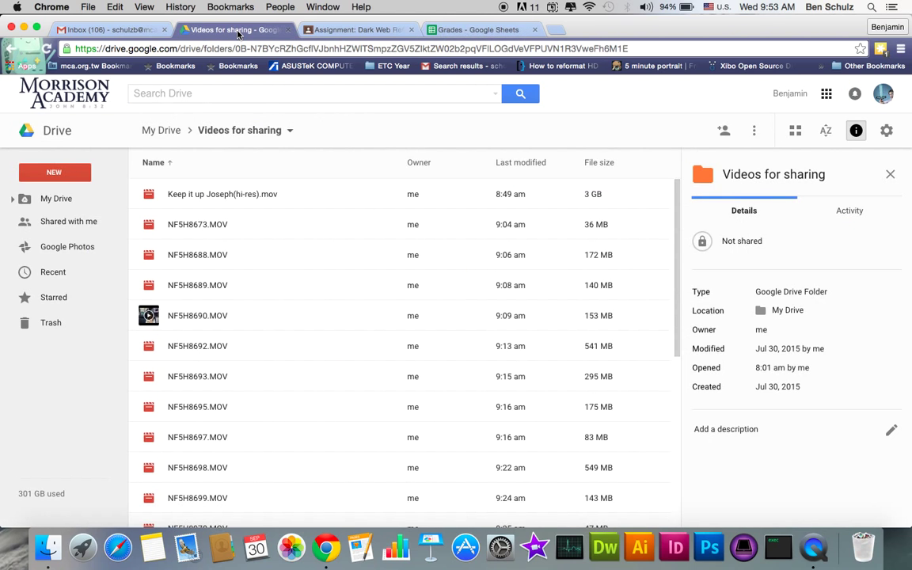
- Search Drive for 'Grading' and open the Grading Rubric For Dark Web Essays spreadsheet
text(Grad)
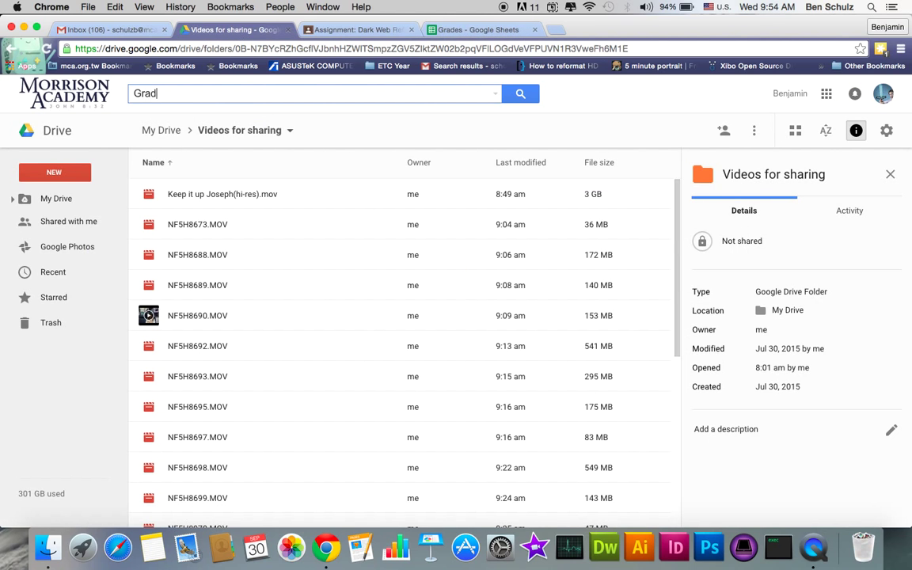
text(ing)
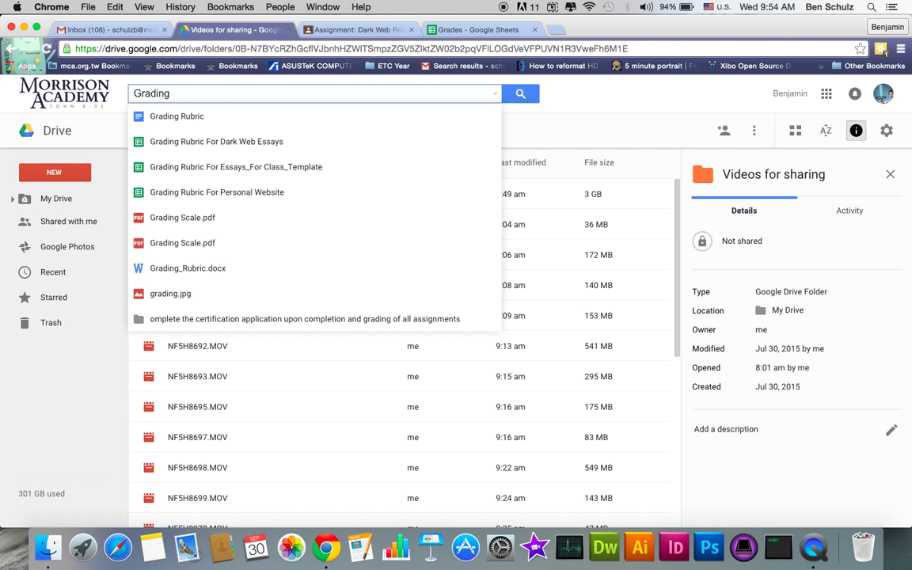
mouse_move(219, 141)
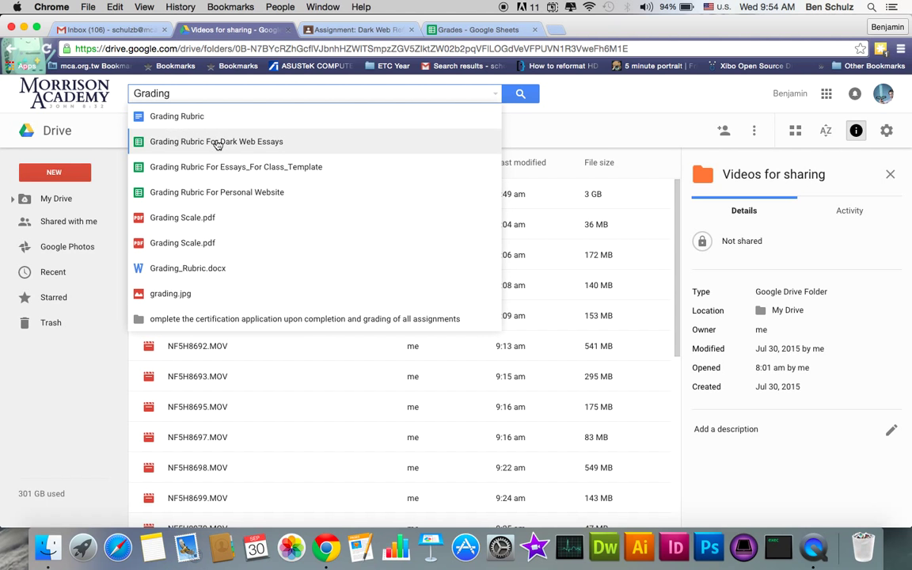
click(215, 141)
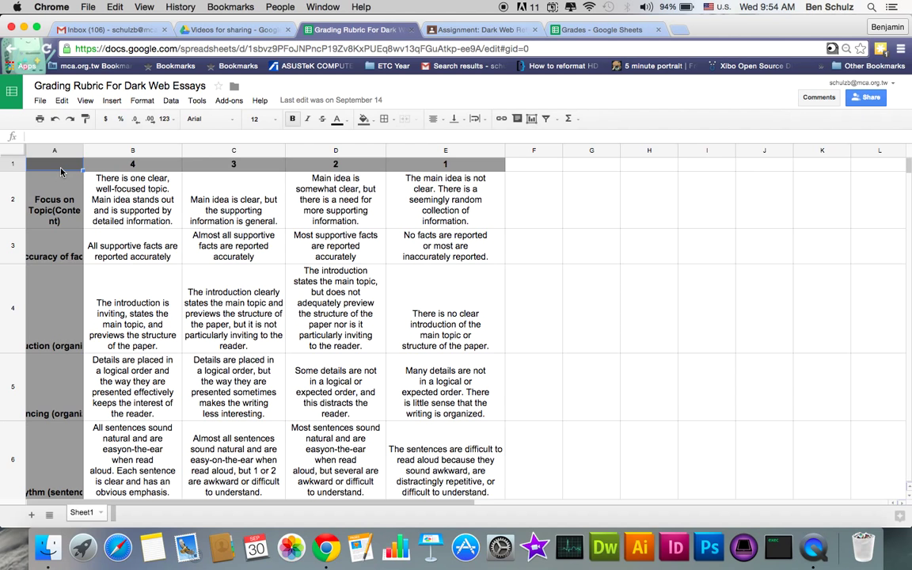
mouse_move(113, 162)
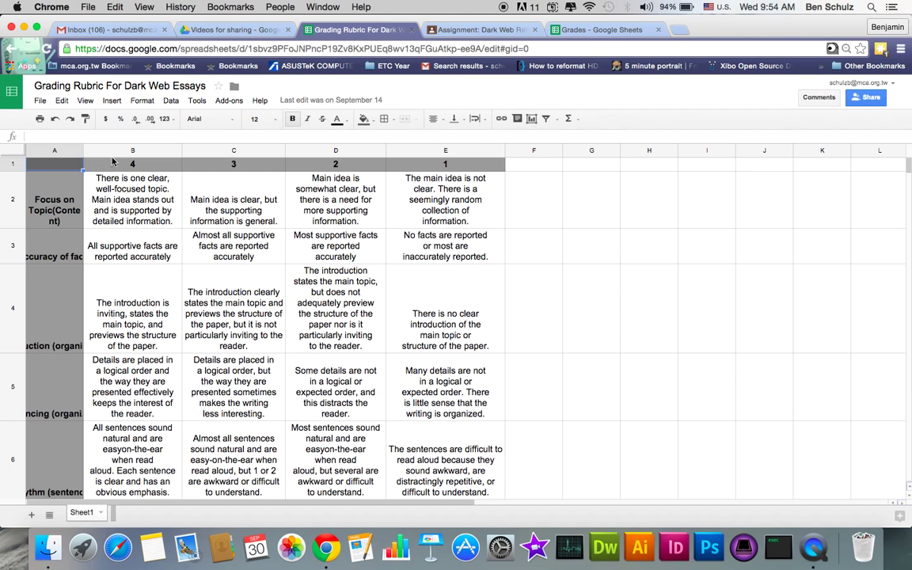
mouse_move(706, 149)
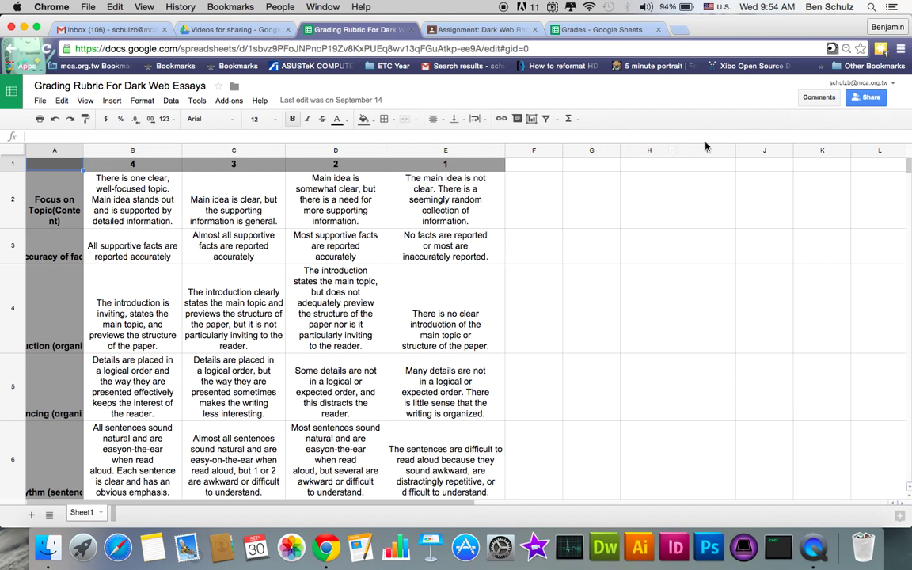
mouse_move(434, 172)
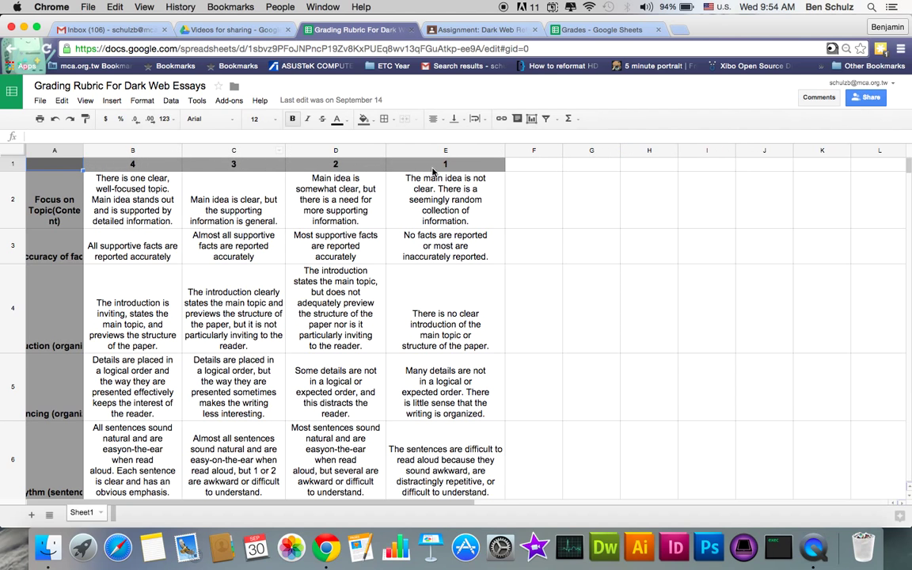
mouse_move(39, 209)
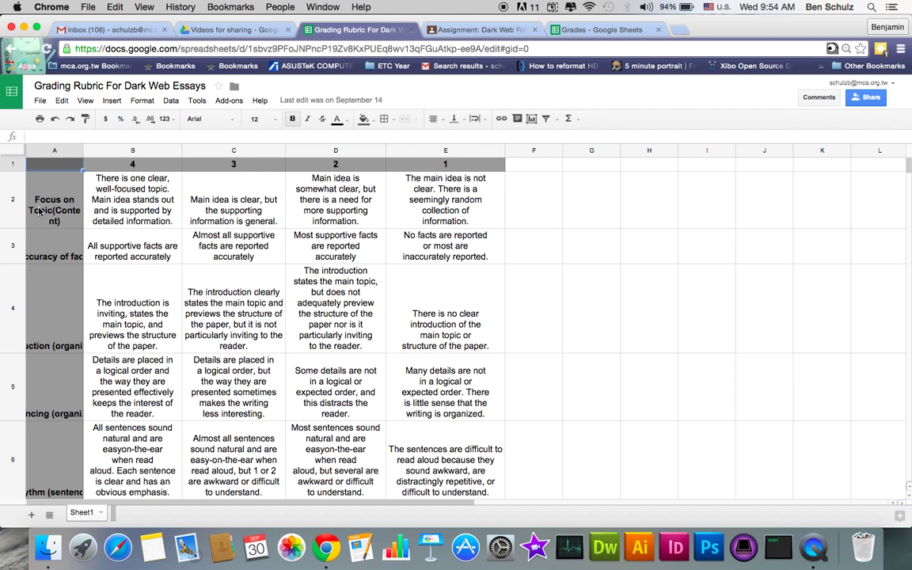
click(54, 246)
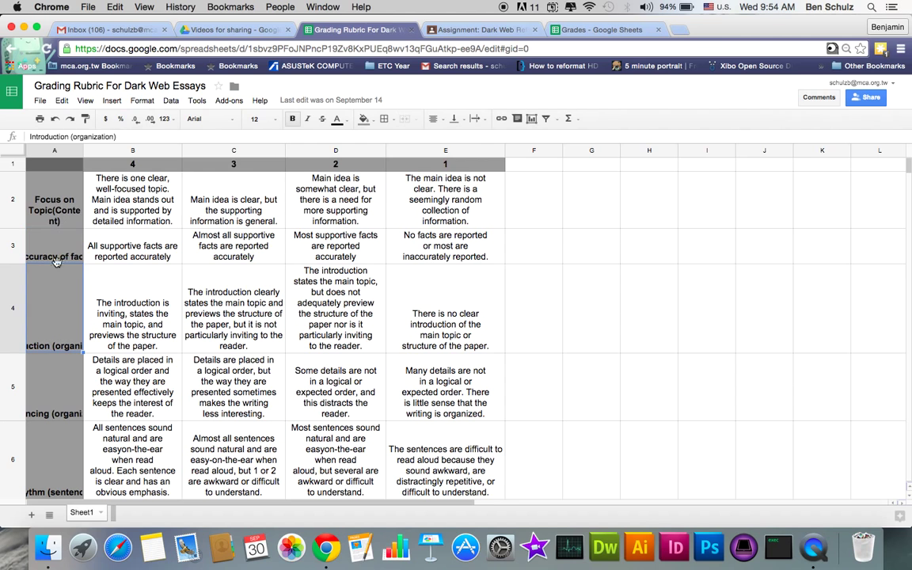
mouse_move(64, 408)
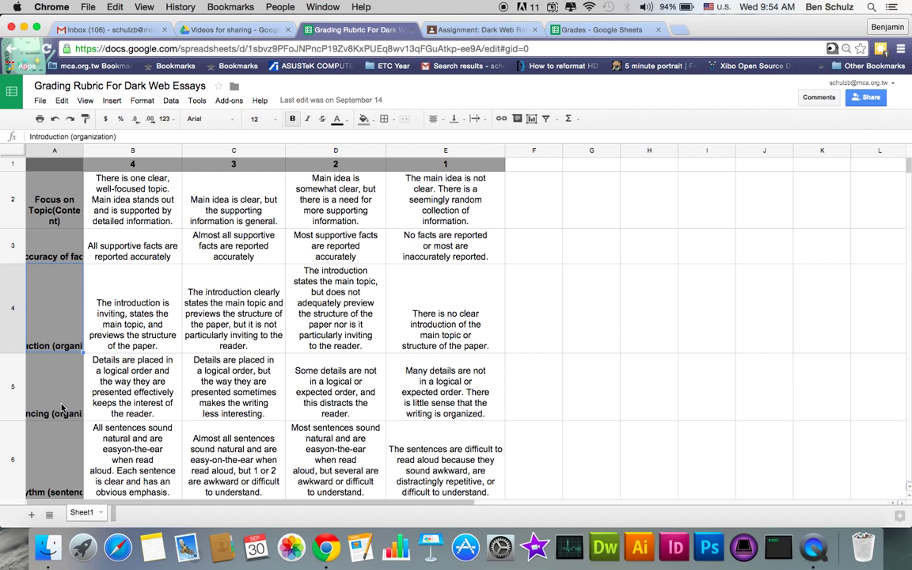
mouse_move(140, 343)
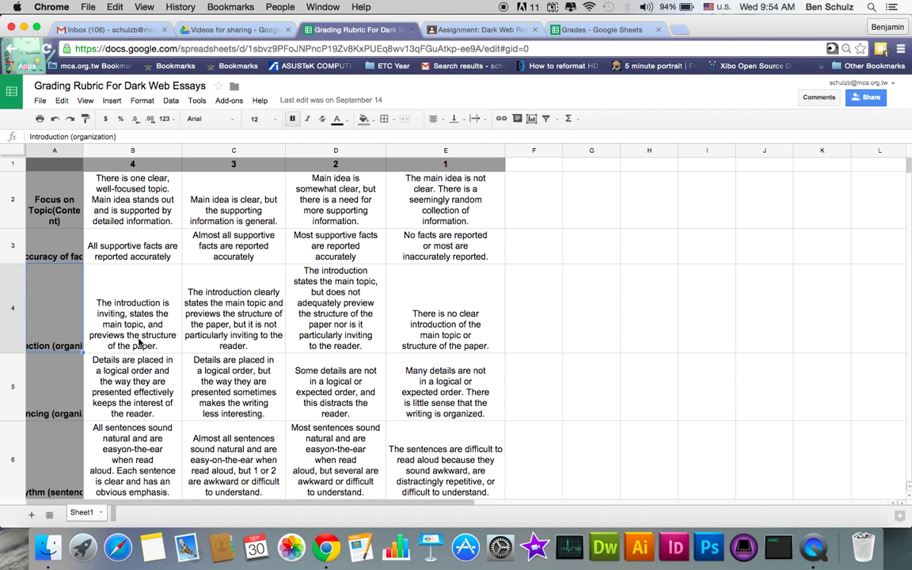
mouse_move(367, 267)
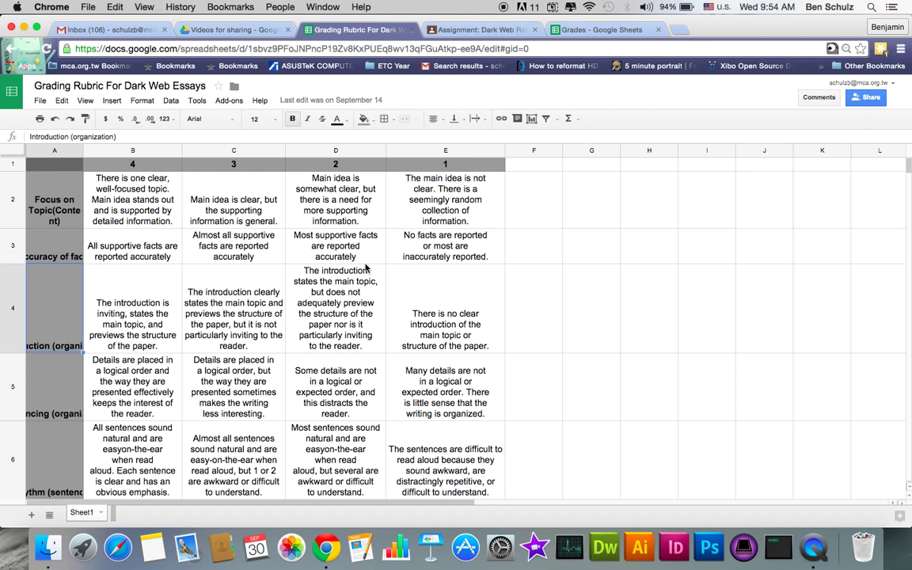
mouse_move(405, 157)
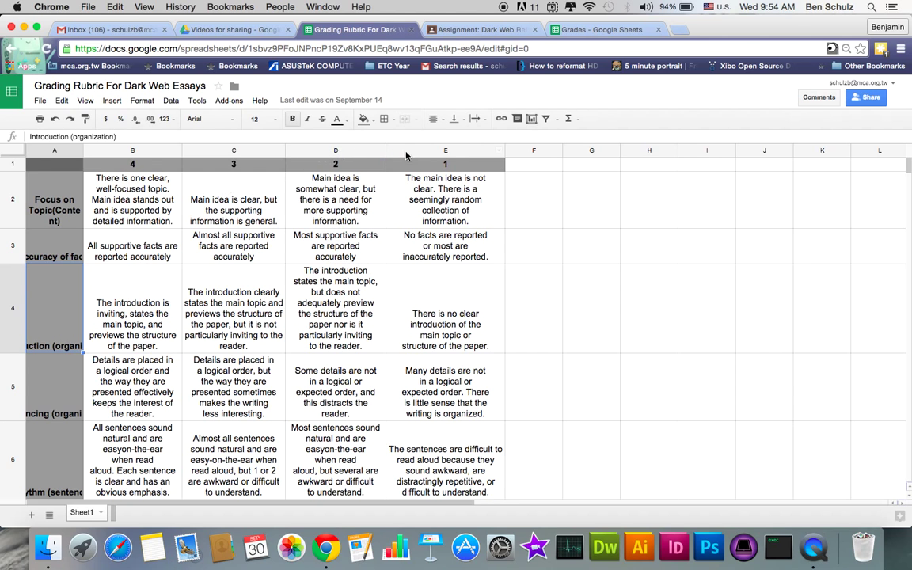
mouse_move(524, 168)
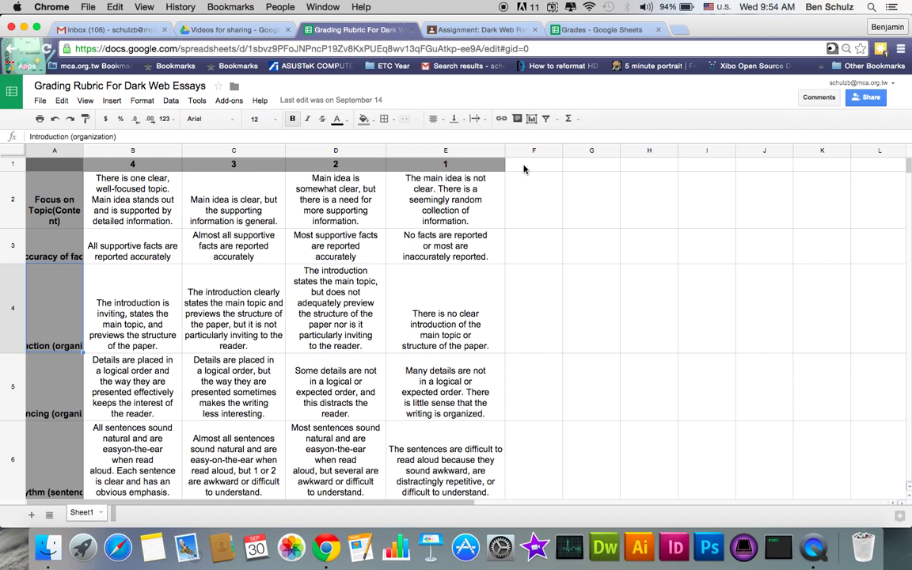
mouse_move(55, 229)
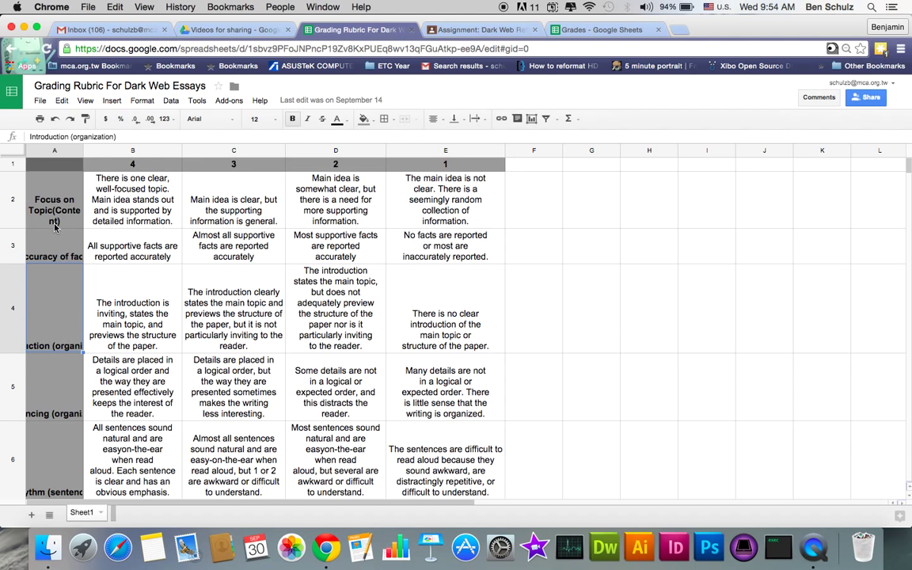
mouse_move(266, 206)
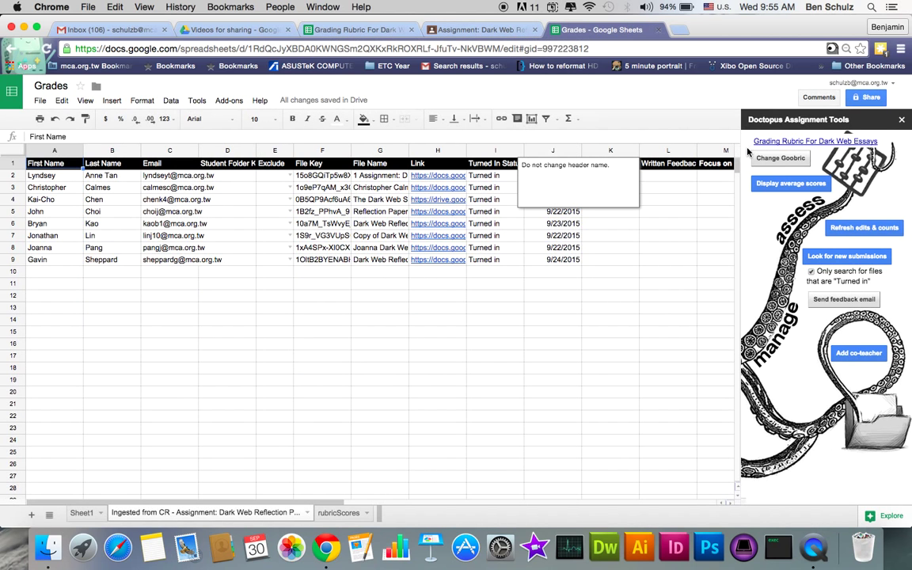
mouse_move(792, 146)
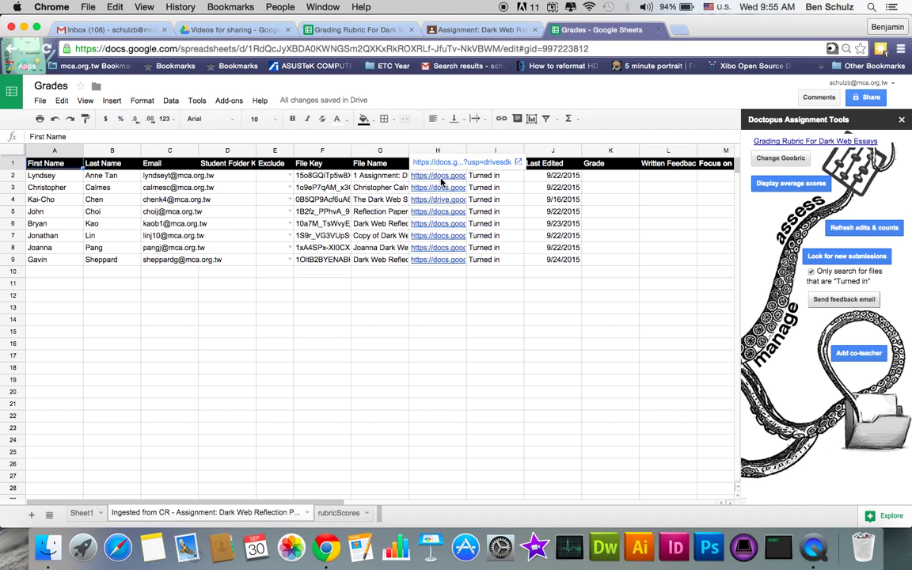
click(437, 174)
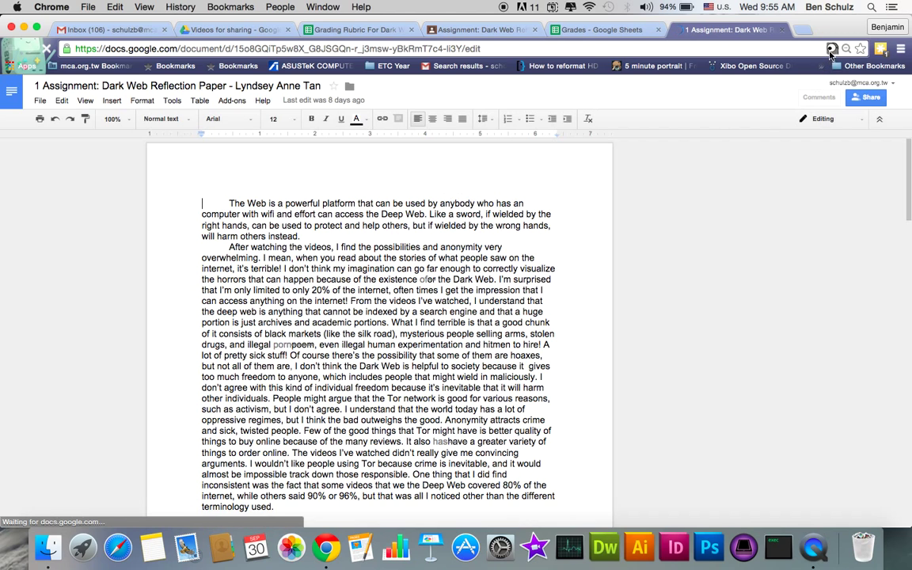
- Launch the Goobric rubric scoring panel over Lyndsey's essay via the extension icon
click(819, 96)
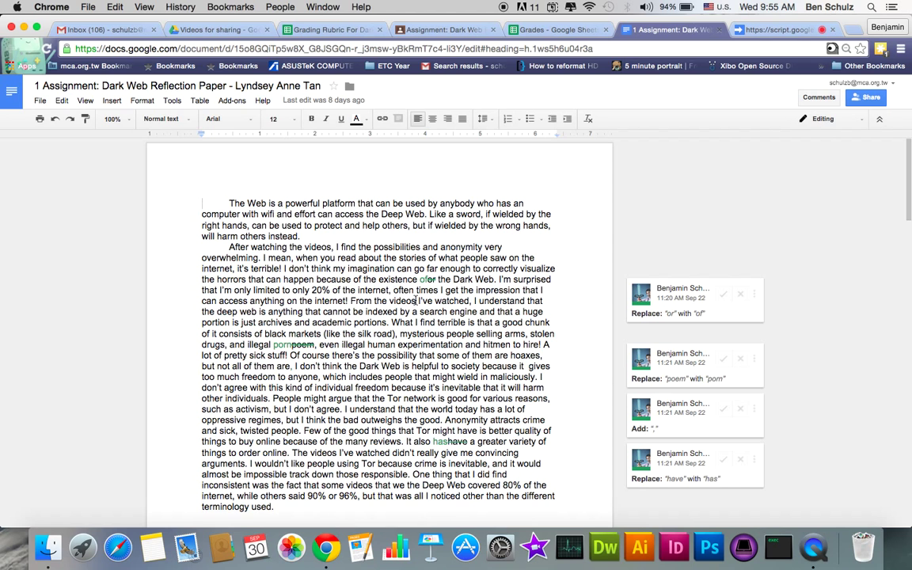
click(779, 28)
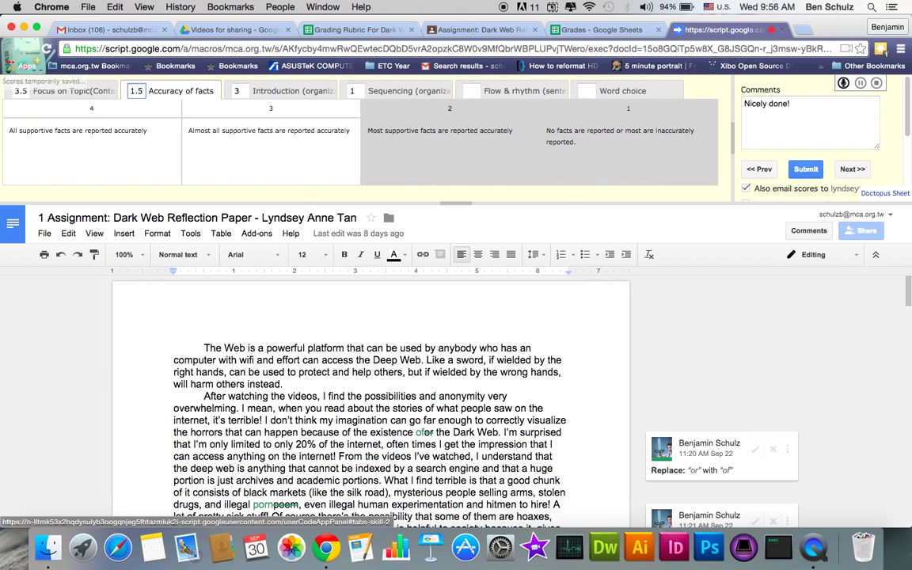
- Score the Flow & rhythm and Word choice criteria in the Goobric rubric bar
click(409, 90)
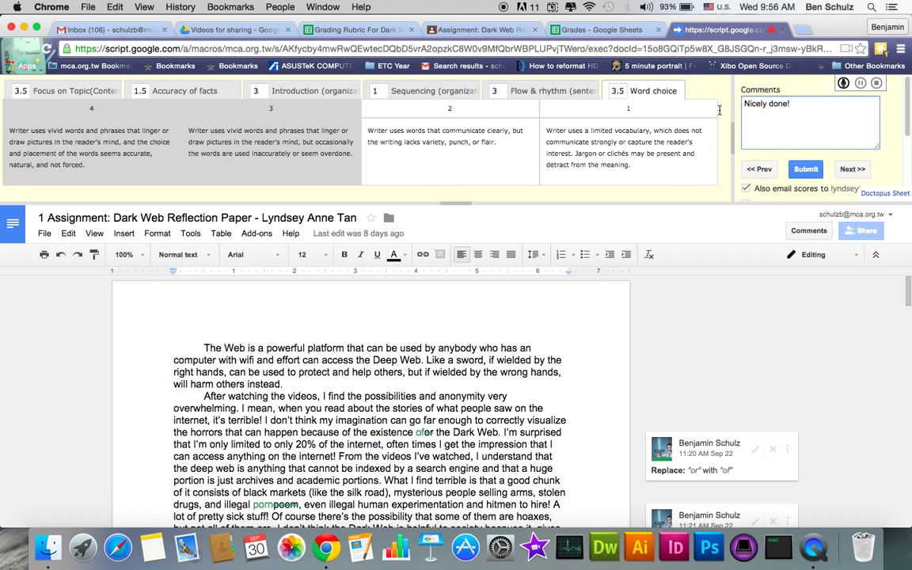
mouse_move(788, 130)
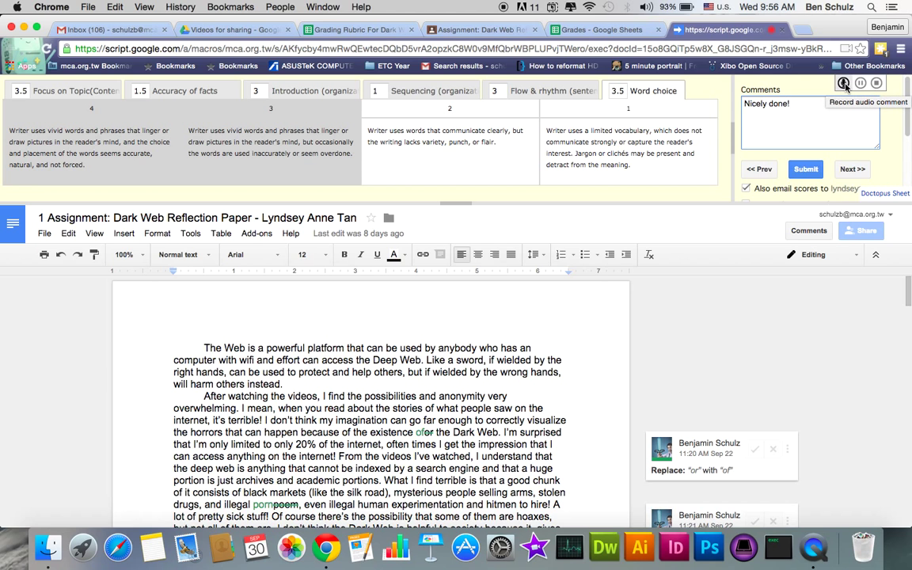
- Record an 11-second audio comment for Lyndsey's paper and play it back
click(844, 83)
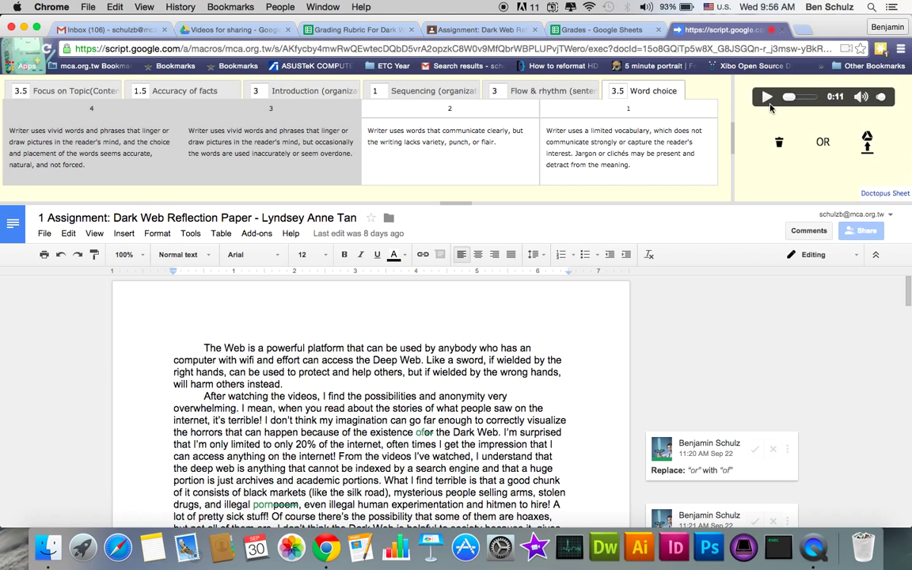
click(766, 97)
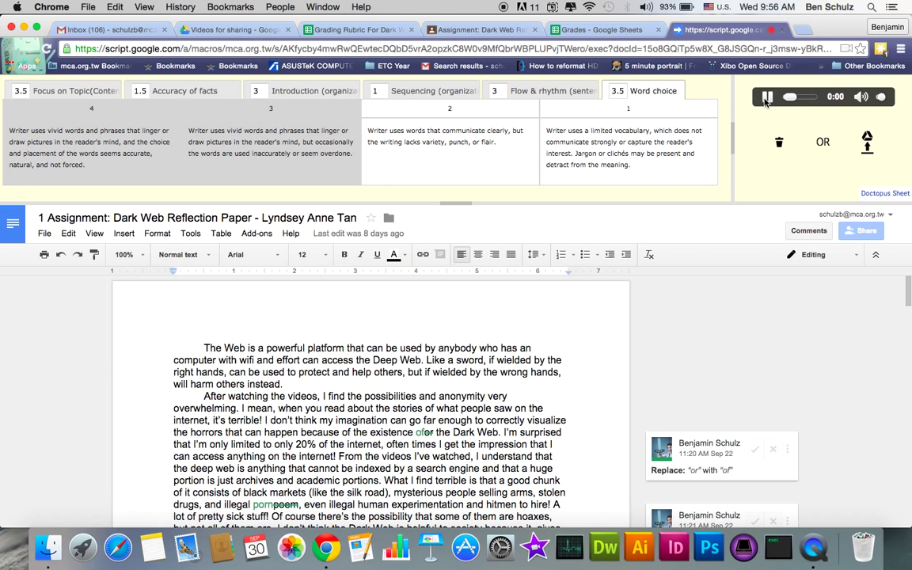
click(766, 97)
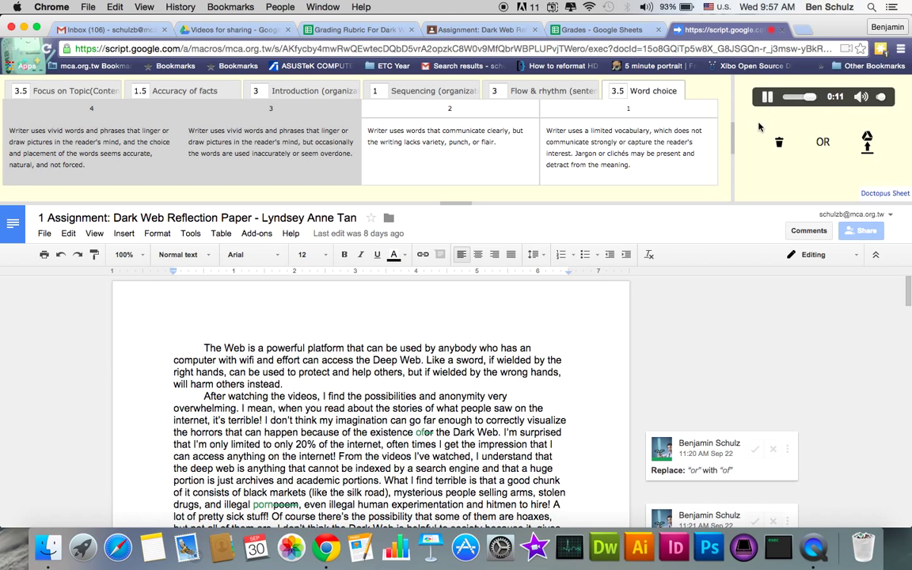
click(767, 96)
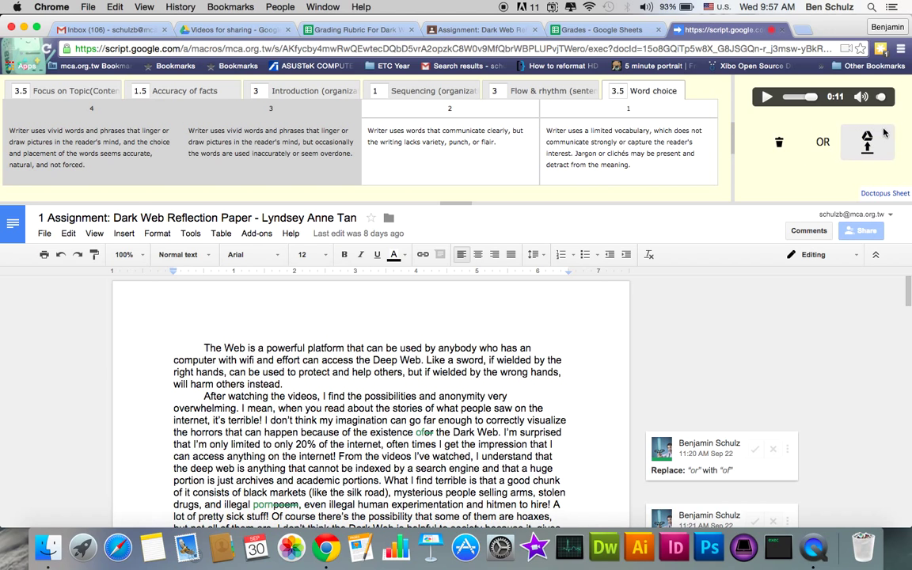
mouse_move(779, 142)
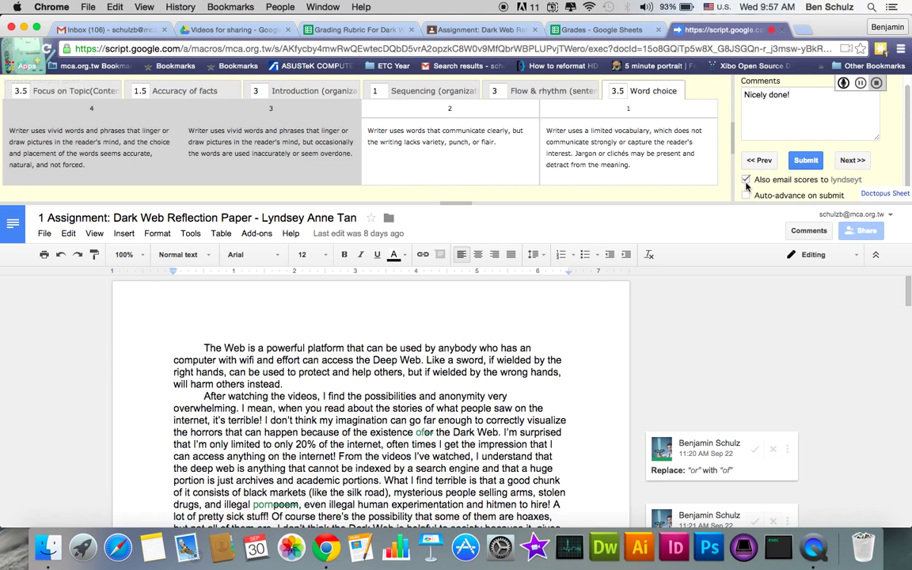
- Enable 'Also email scores to' so Lyndsey receives the rubric scores and 'Nicely done!' comment
click(745, 197)
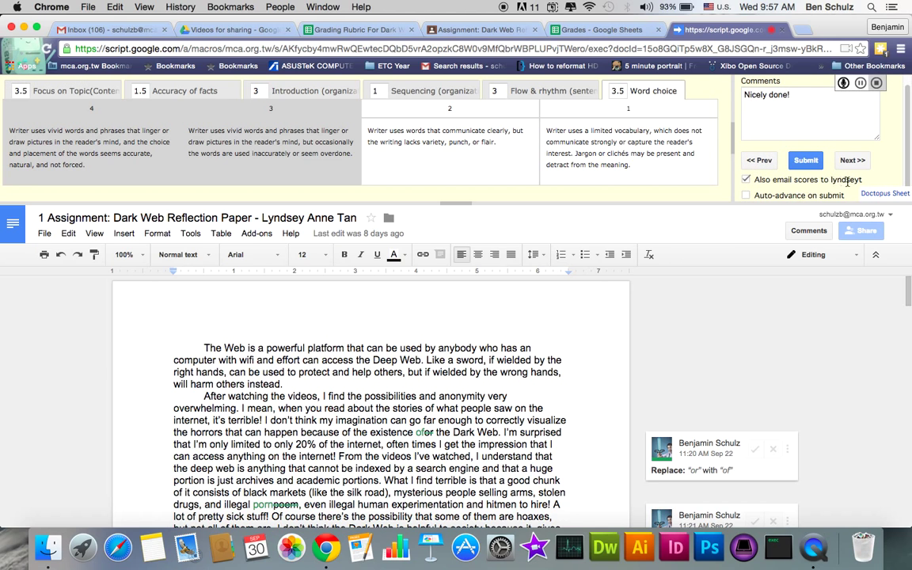
mouse_move(852, 181)
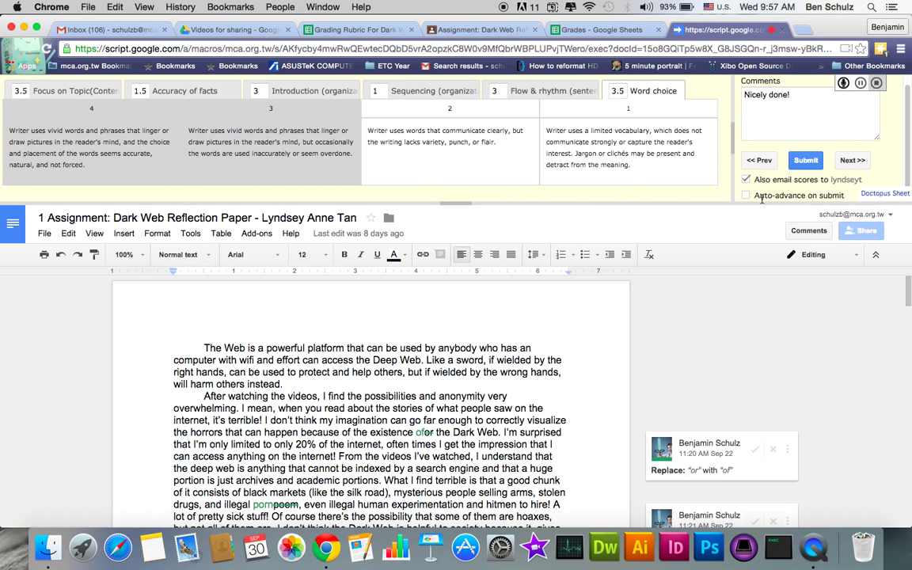
click(744, 180)
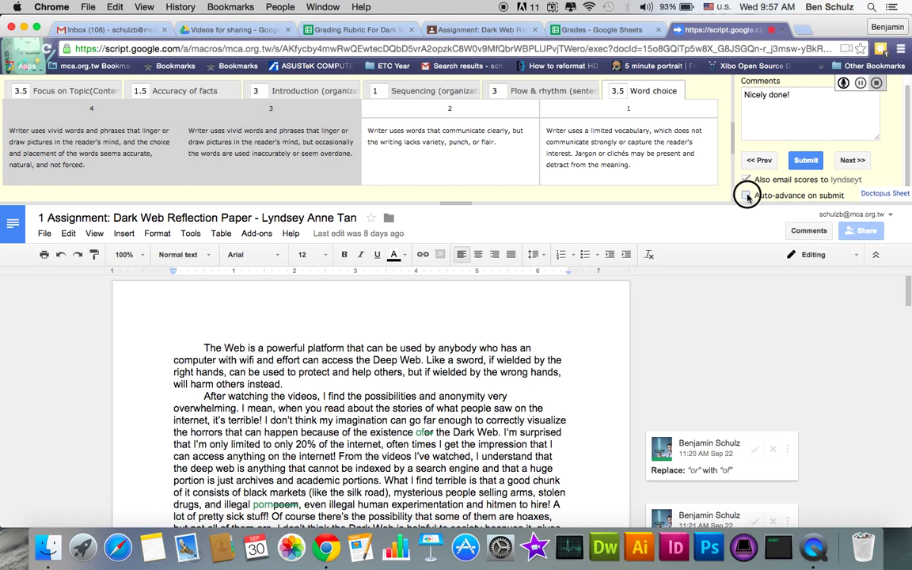
click(744, 196)
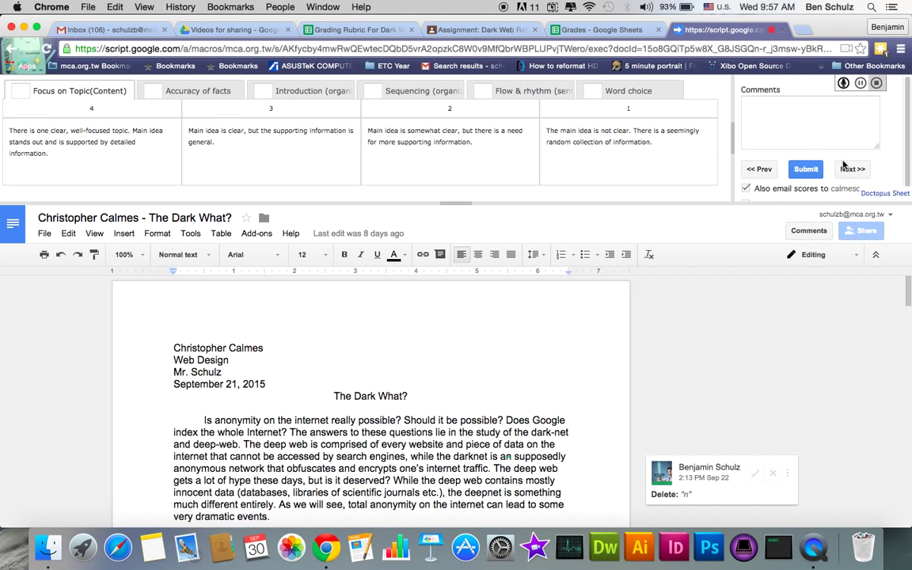
mouse_move(561, 240)
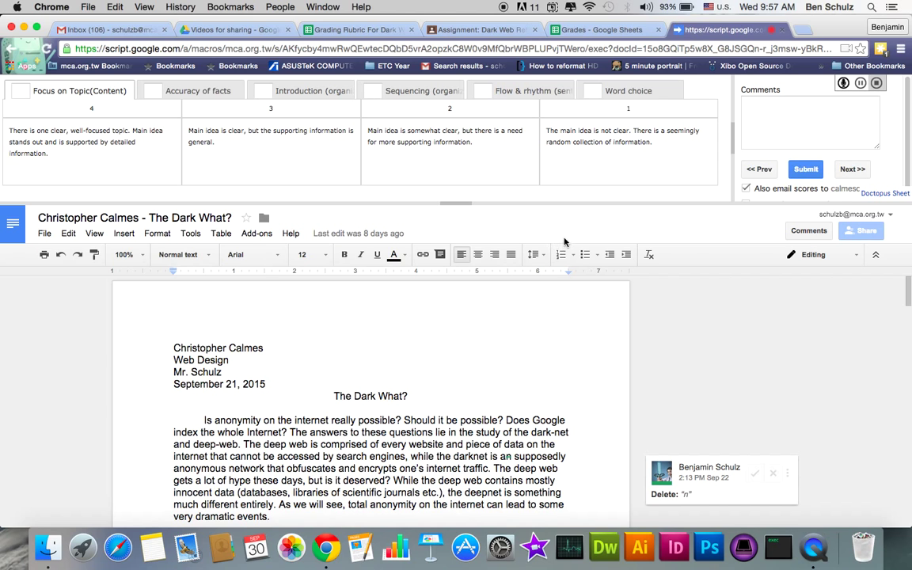
mouse_move(523, 90)
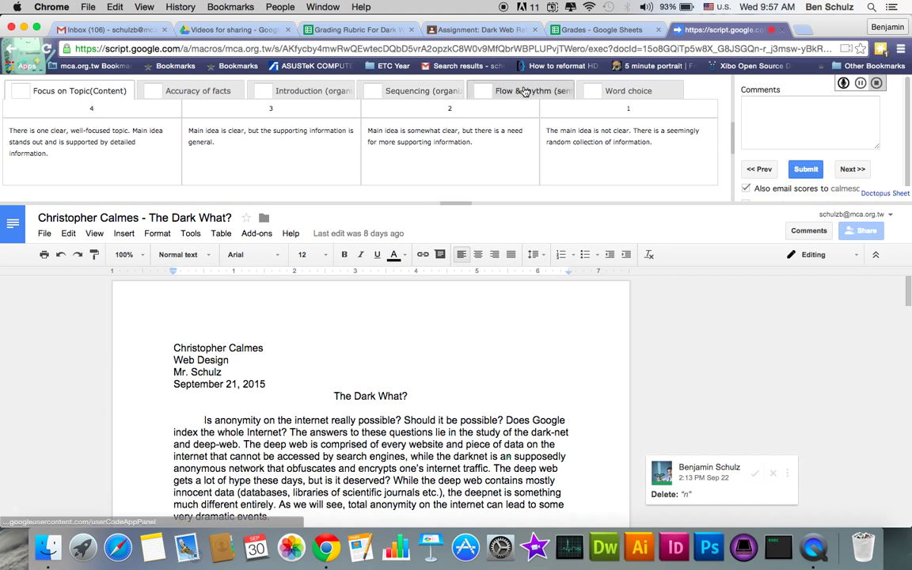
mouse_move(548, 377)
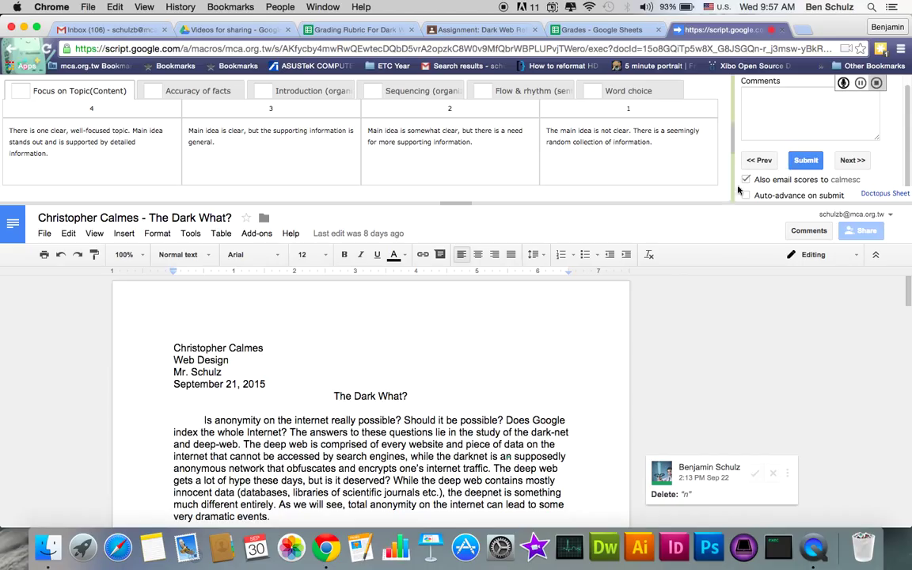
mouse_move(441, 212)
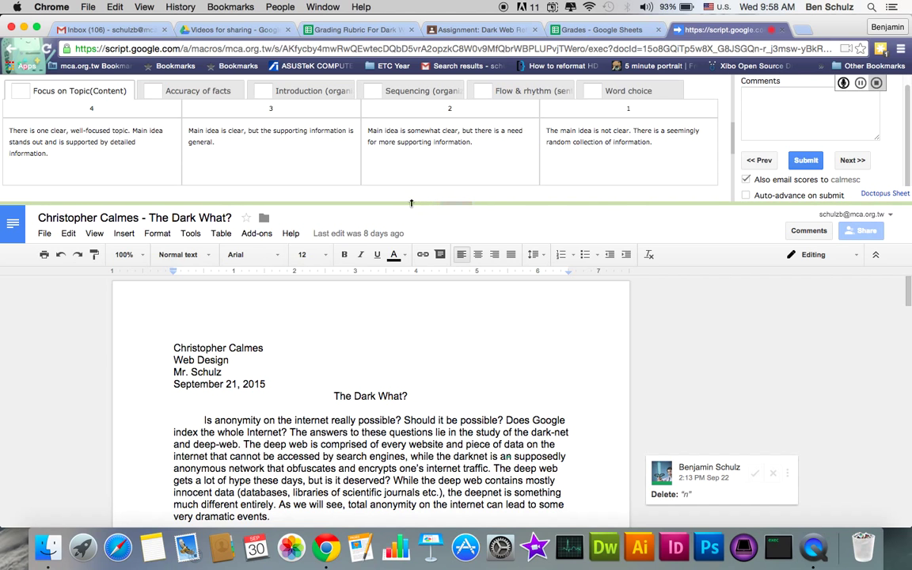
mouse_move(462, 209)
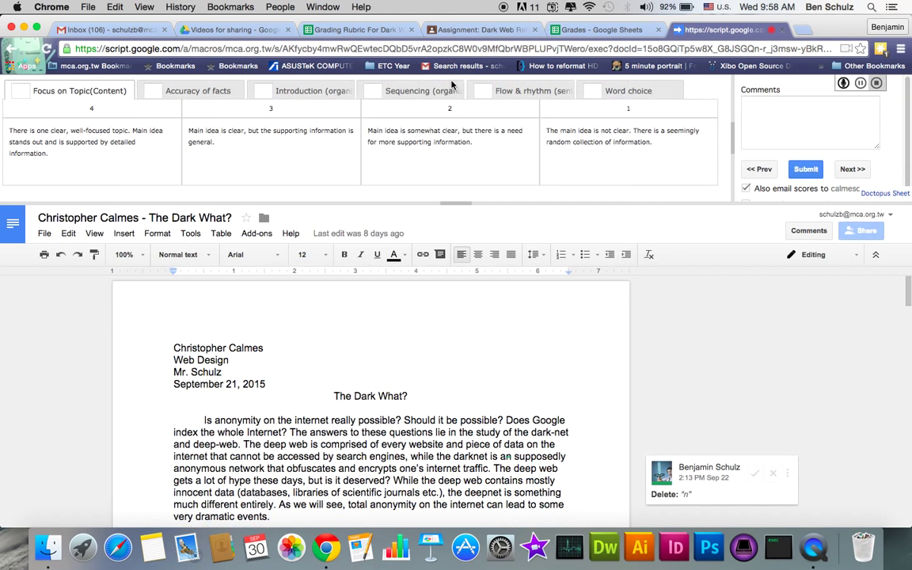
mouse_move(494, 314)
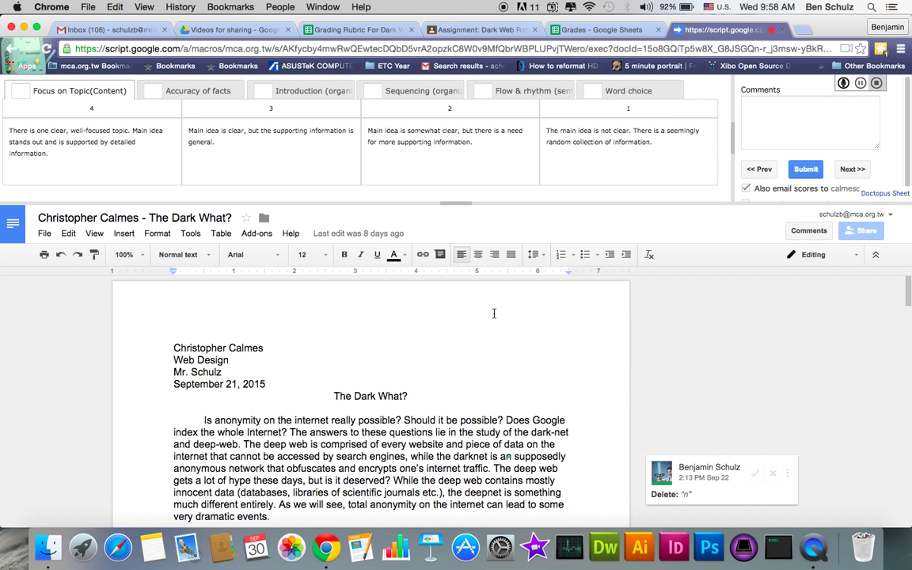
scroll(down, 3)
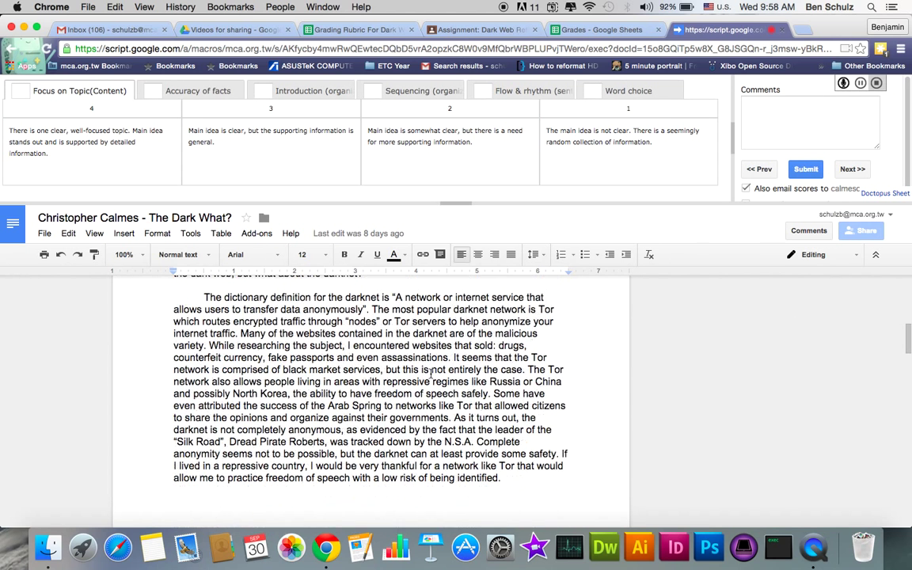
scroll(down, 3)
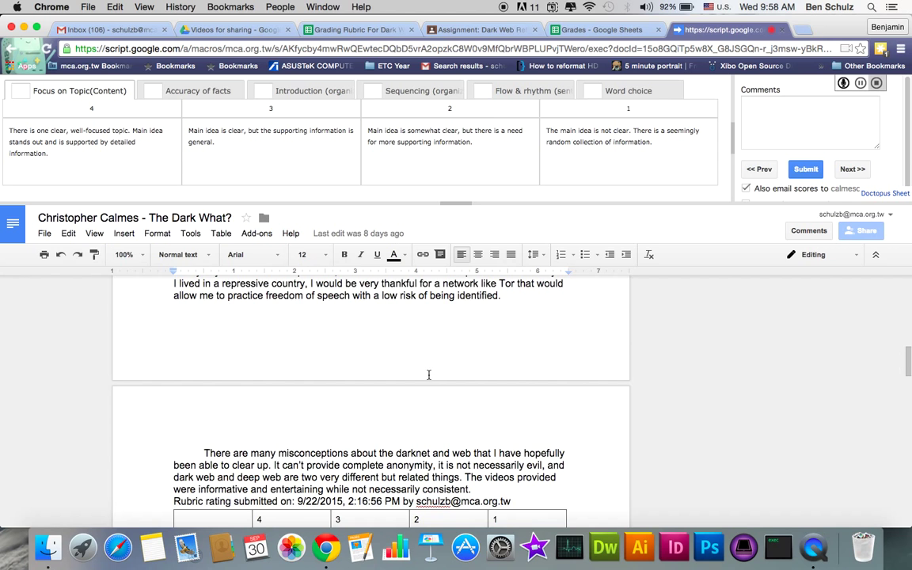
scroll(down, 3)
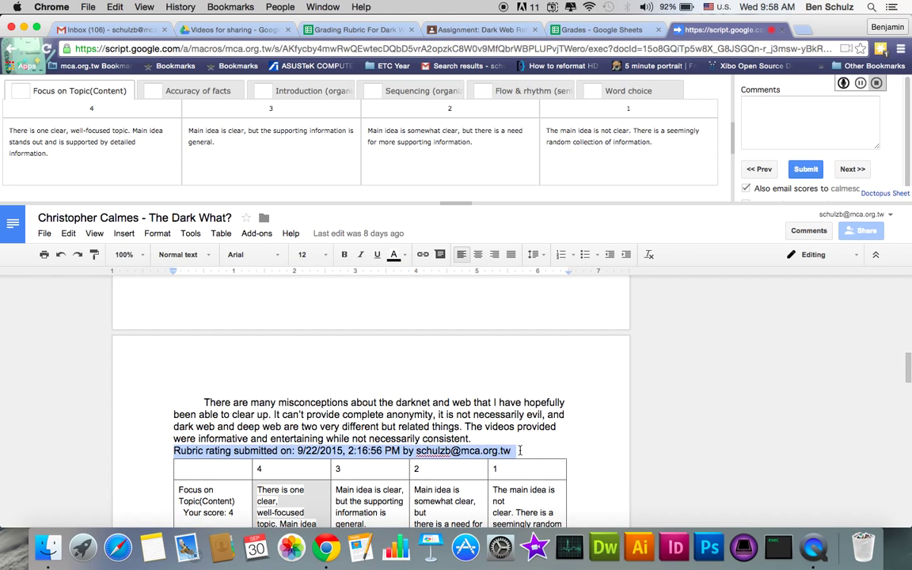
mouse_move(463, 459)
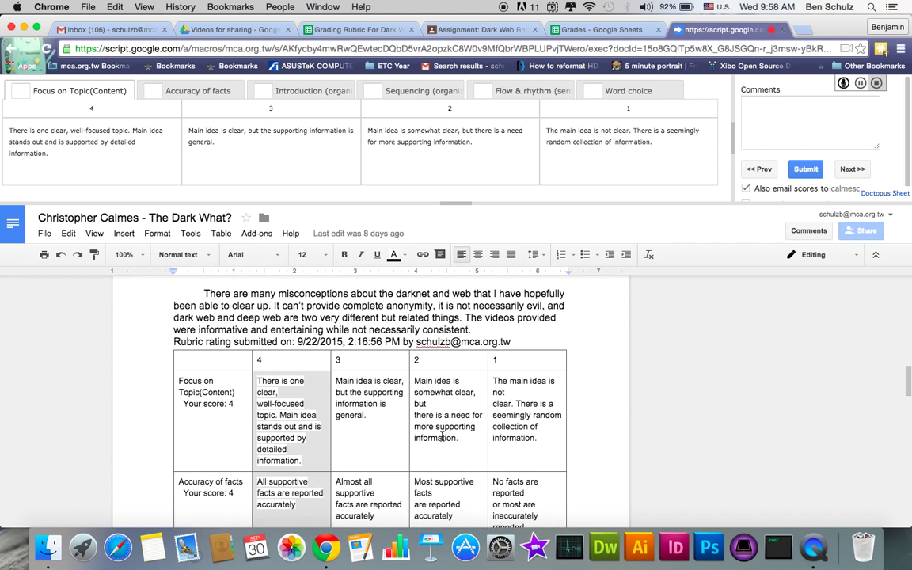
scroll(down, 3)
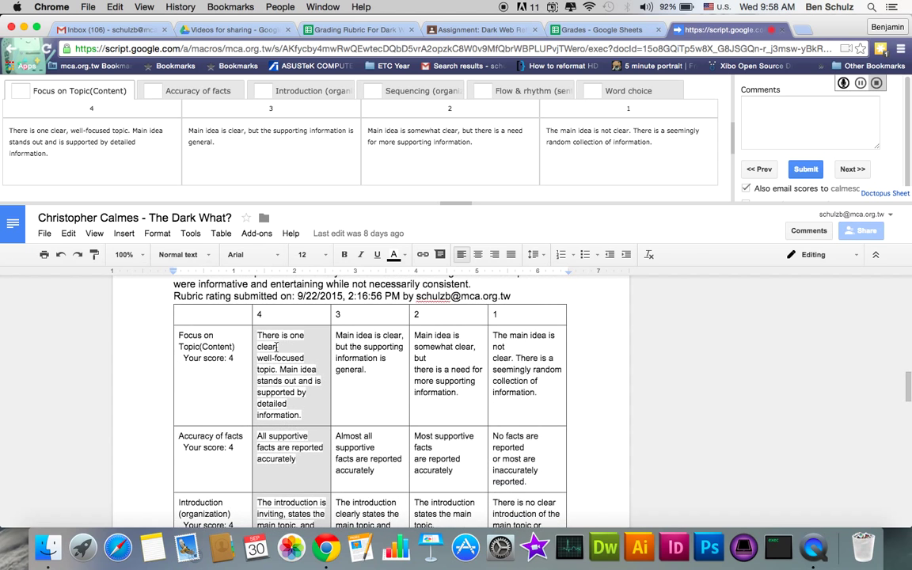
scroll(down, 3)
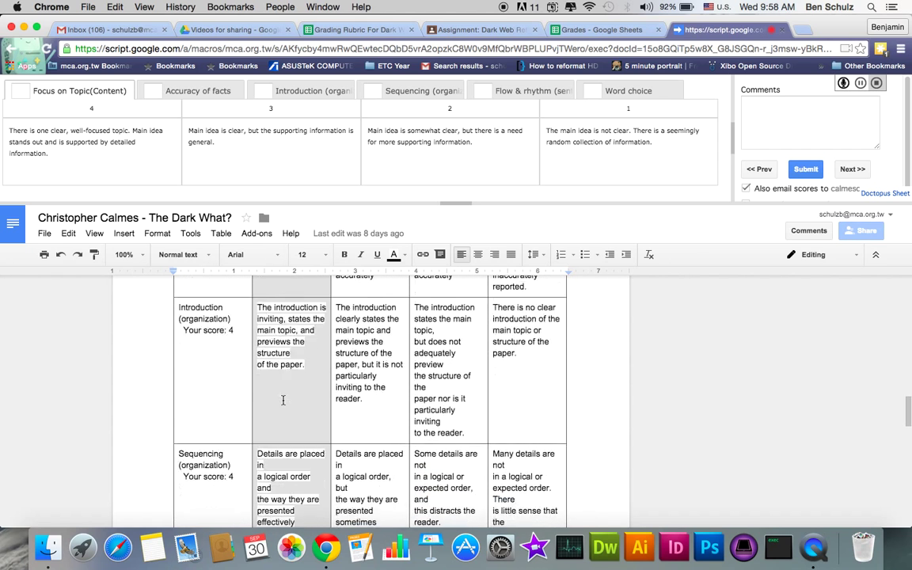
scroll(down, 3)
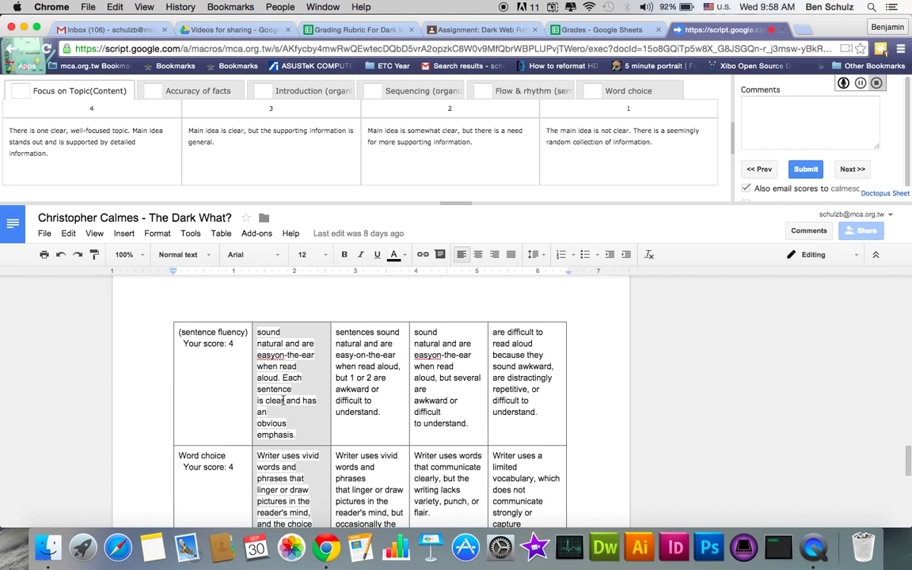
scroll(down, 3)
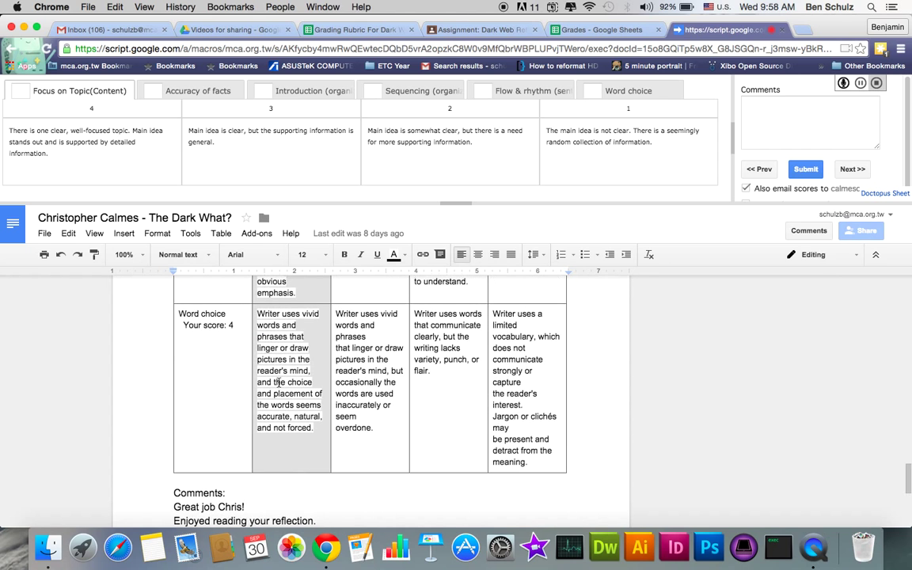
scroll(down, 3)
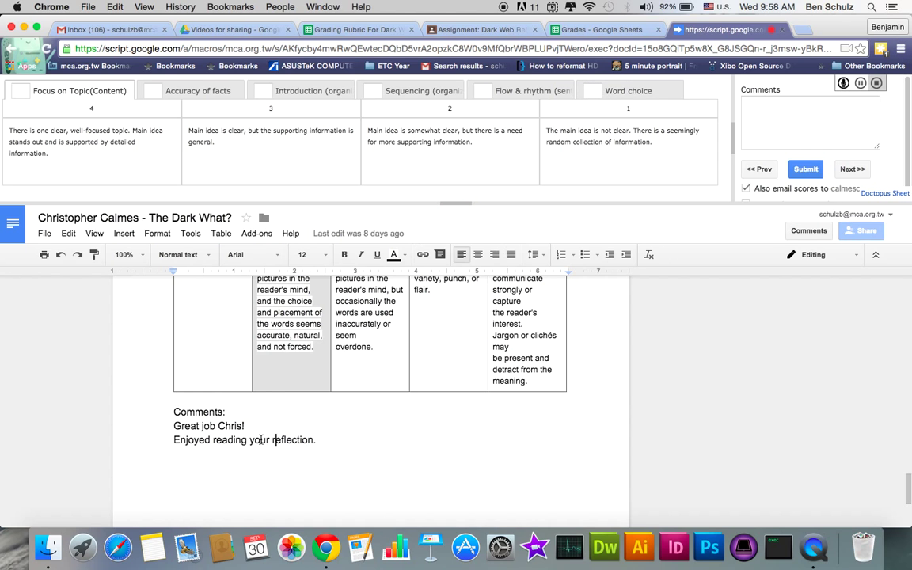
mouse_move(320, 412)
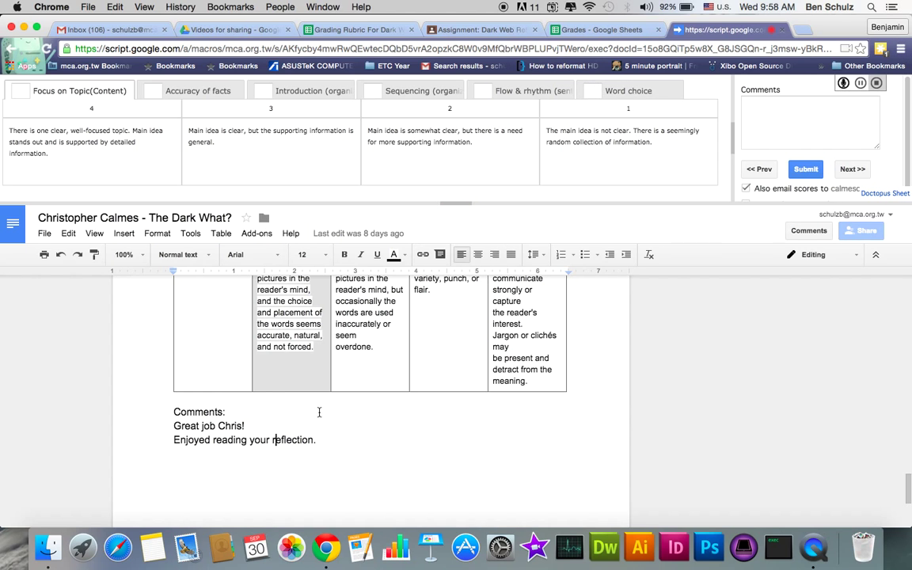
mouse_move(345, 399)
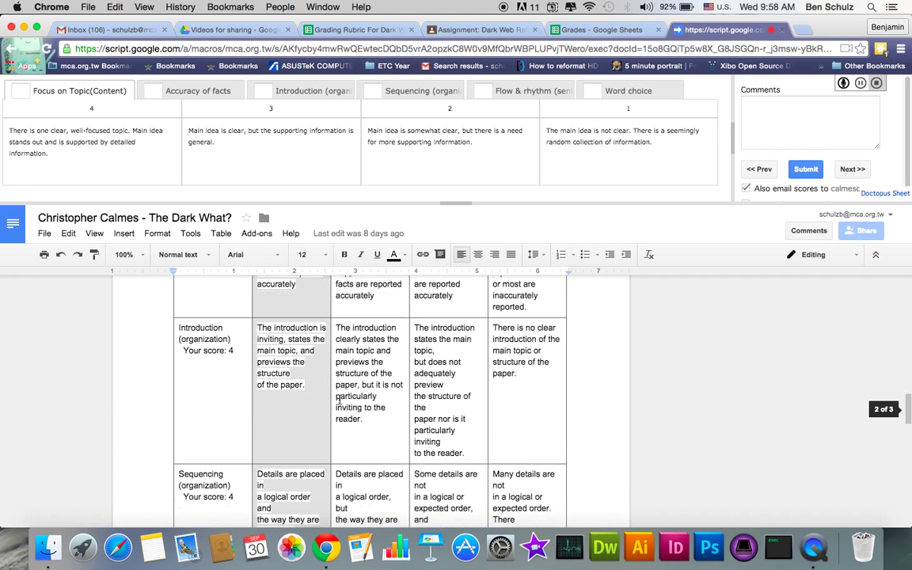
scroll(up, 3)
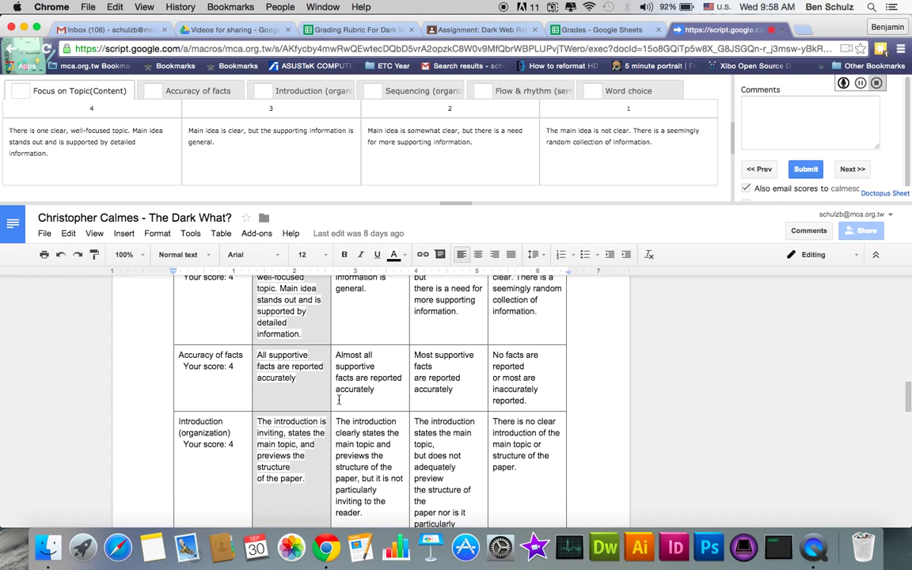
scroll(down, 3)
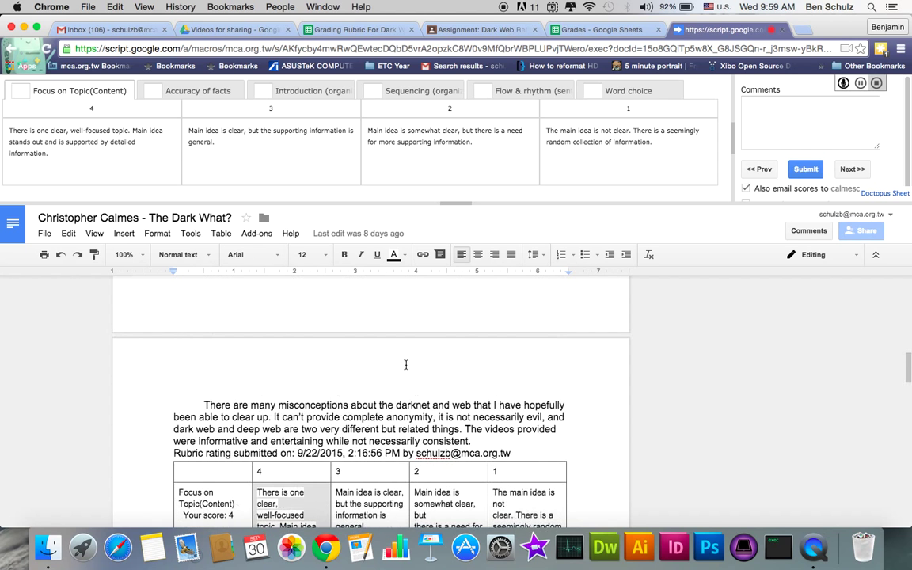
scroll(up, 3)
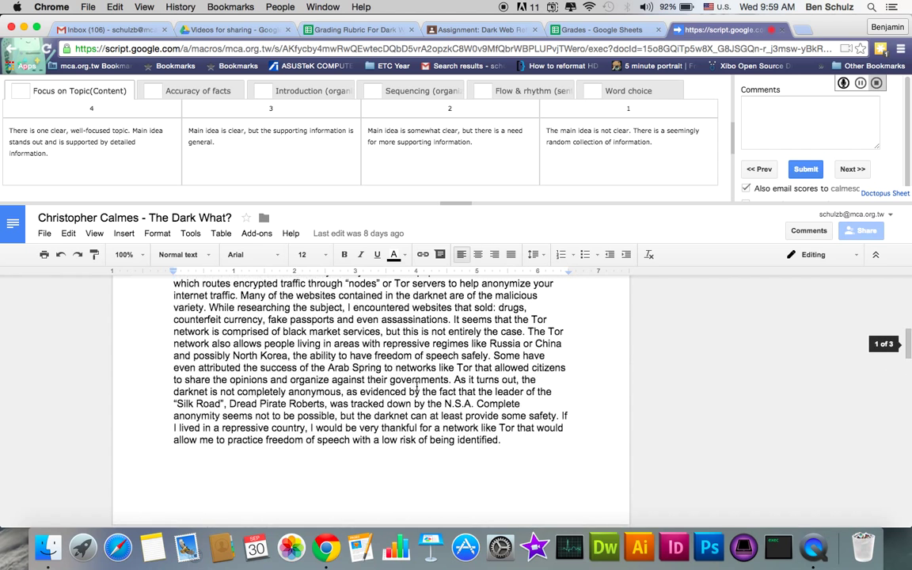